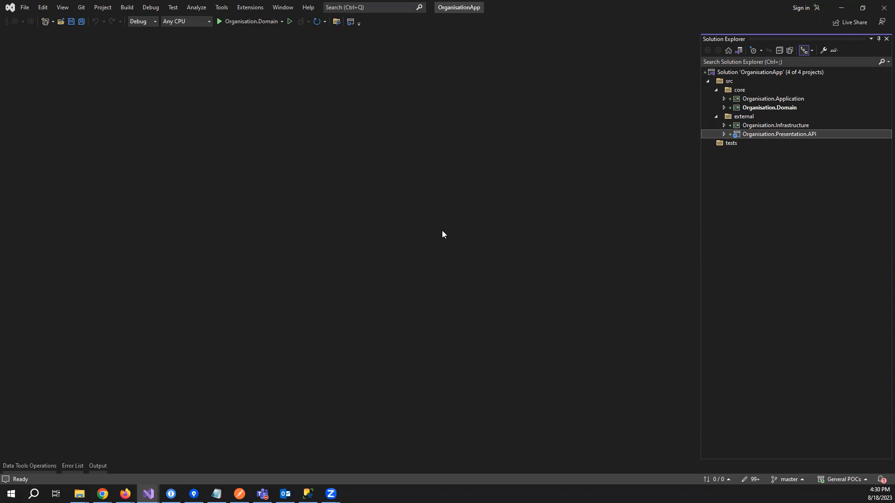
mouse_move(810, 145)
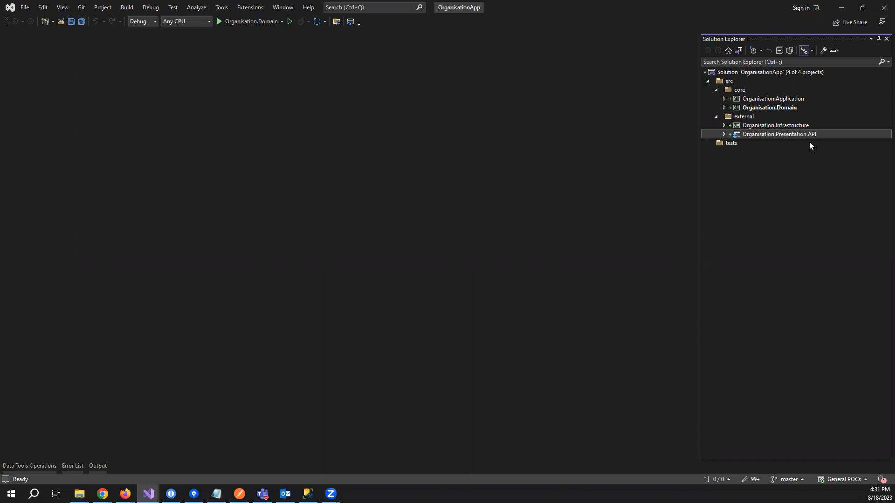
mouse_move(698, 180)
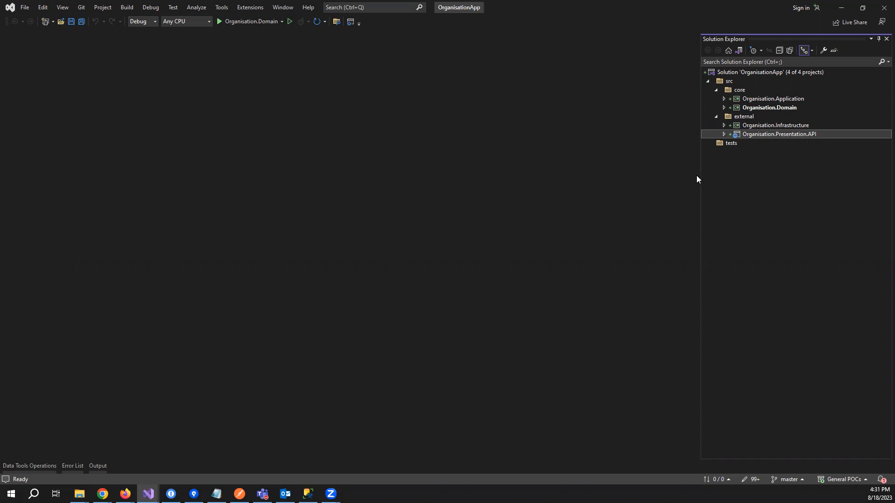
mouse_move(641, 141)
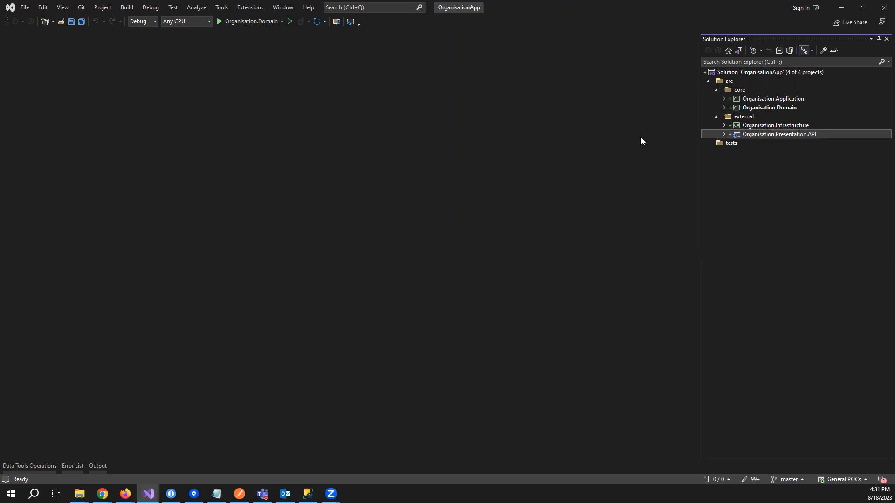
mouse_move(512, 167)
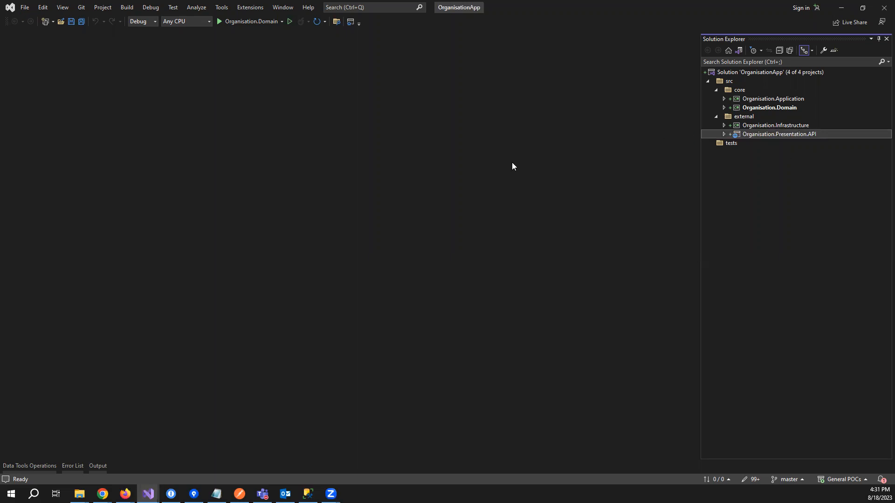
mouse_move(431, 216)
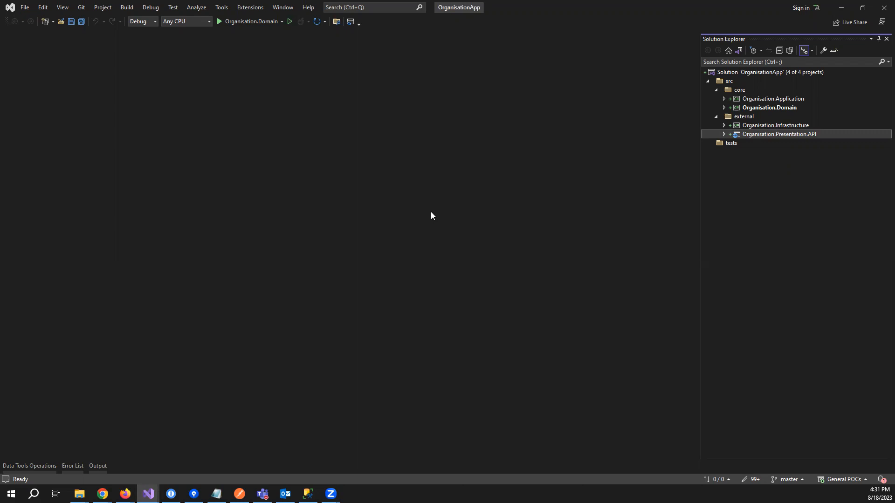
mouse_move(498, 183)
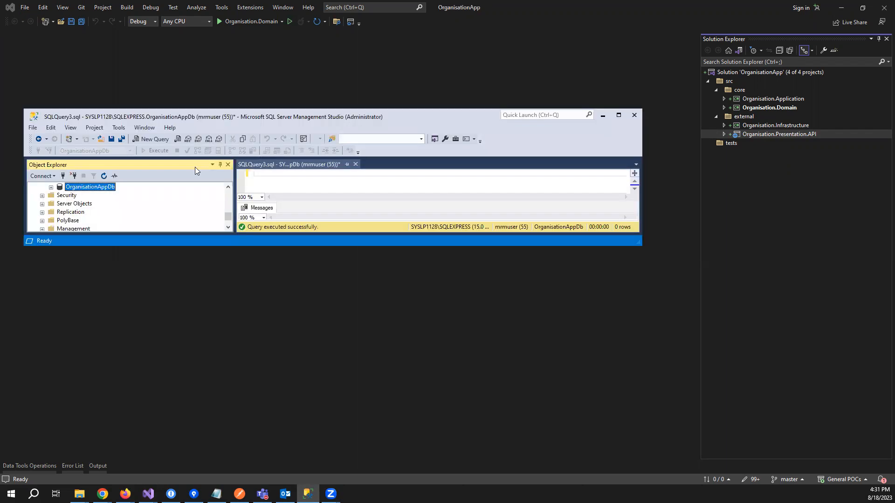
mouse_move(83, 191)
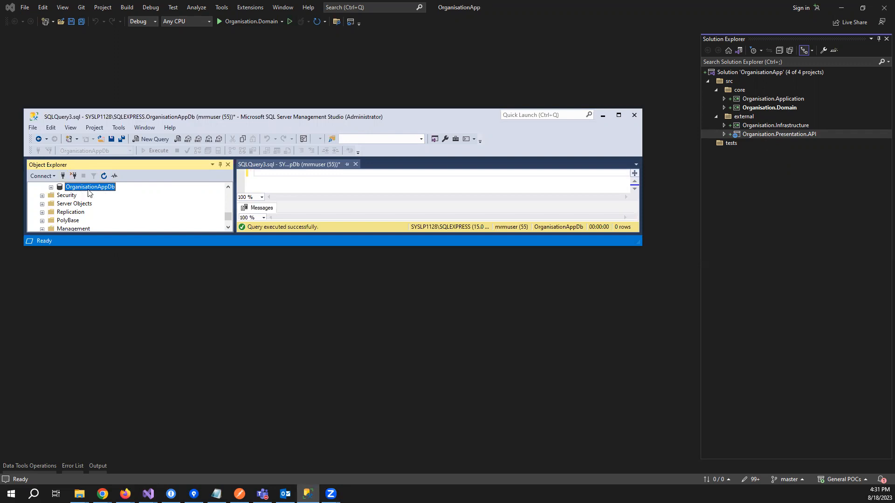
mouse_move(455, 118)
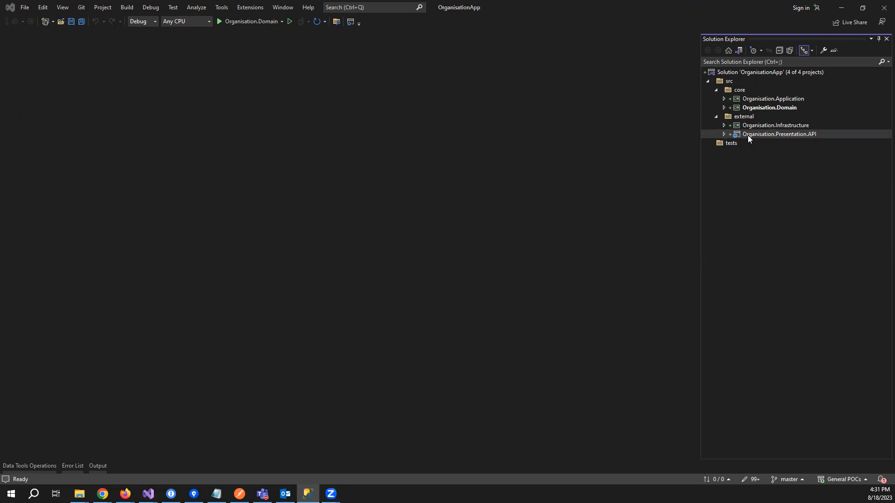
mouse_move(722, 135)
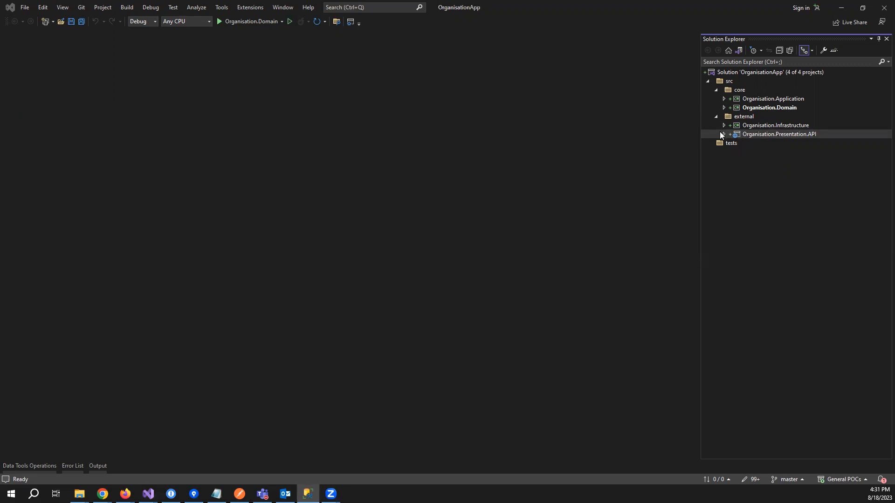
Step: Review the SqlConnection string for OrganisationAppDb in the API project's appsettings.json
left_click(723, 135)
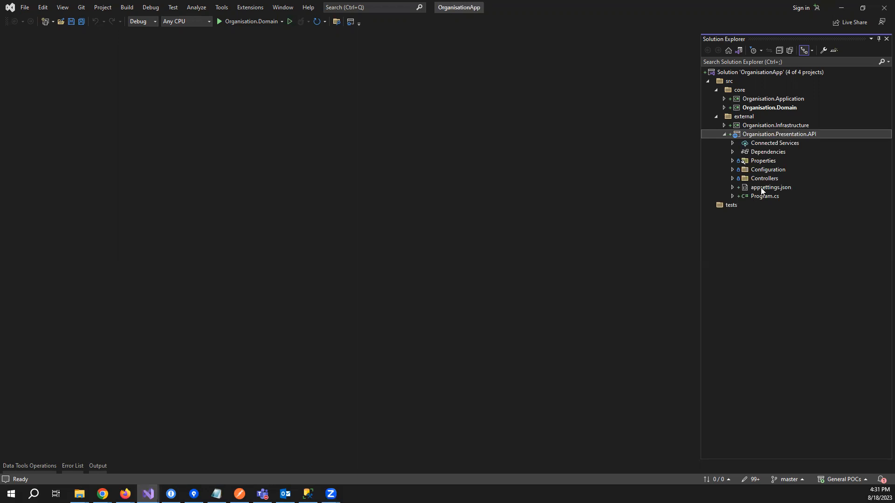
double_click(771, 187)
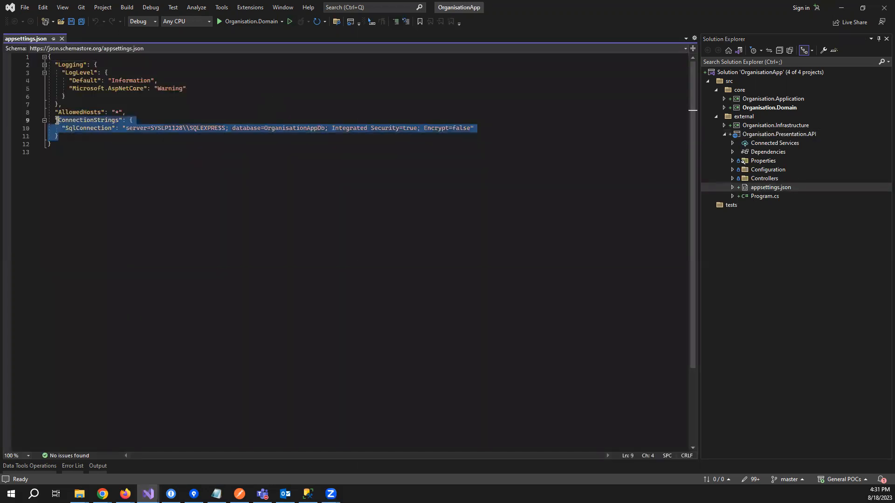
left_click(51, 144)
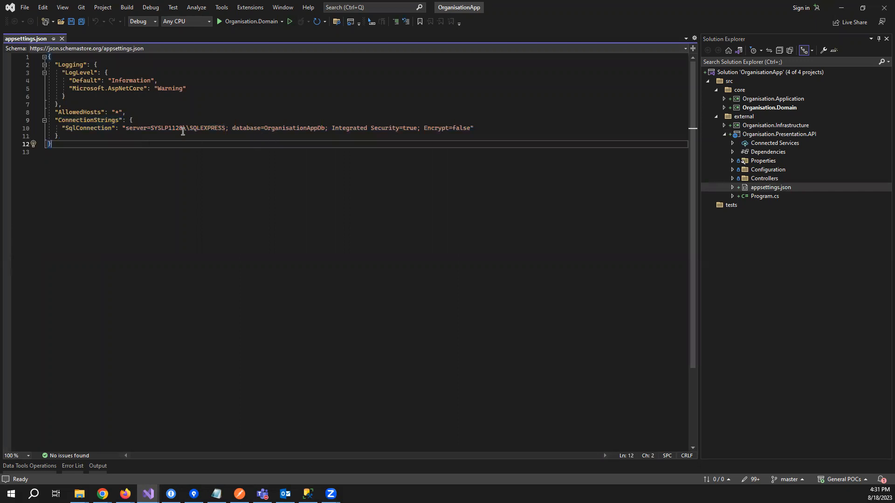
double_click(166, 128)
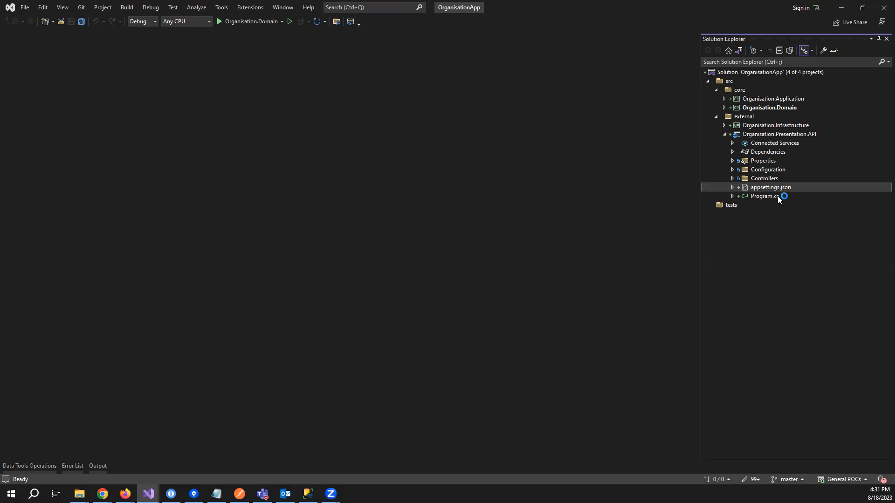
mouse_move(782, 126)
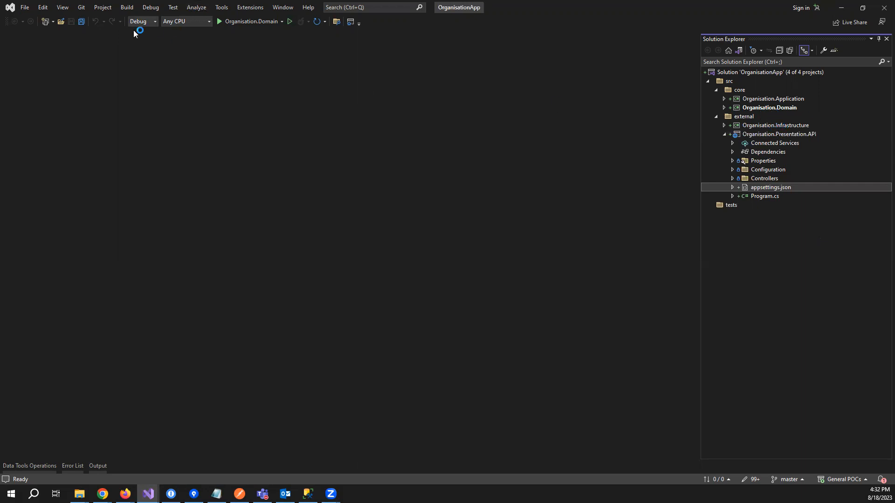
Step: Add a Server Explorer connection to SYSLP1128\SQLEXPRESS, choose OrganisationAppDb and test it successfully
left_click(61, 7)
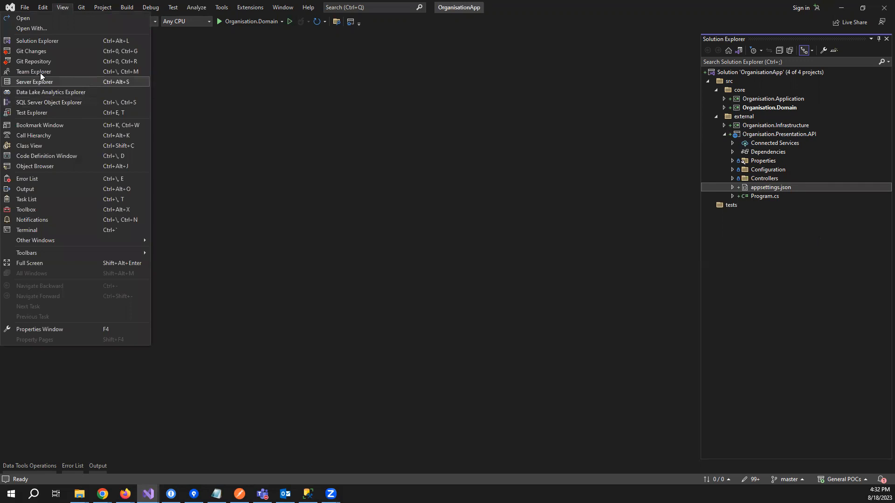
left_click(35, 82)
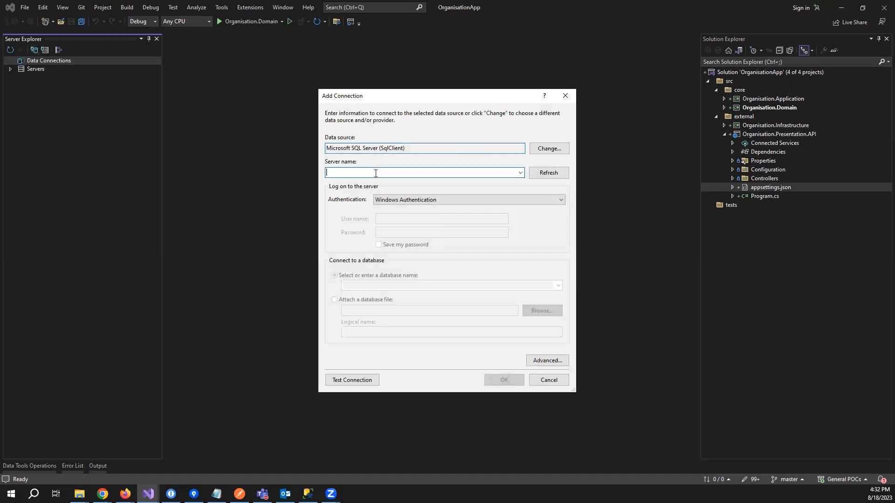
type("SYSLP1128\\SQLEXPRESS")
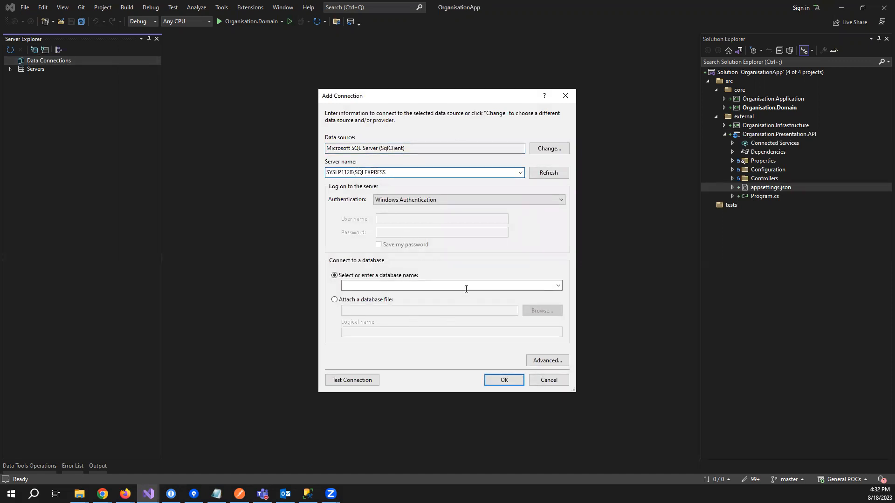
left_click(557, 285)
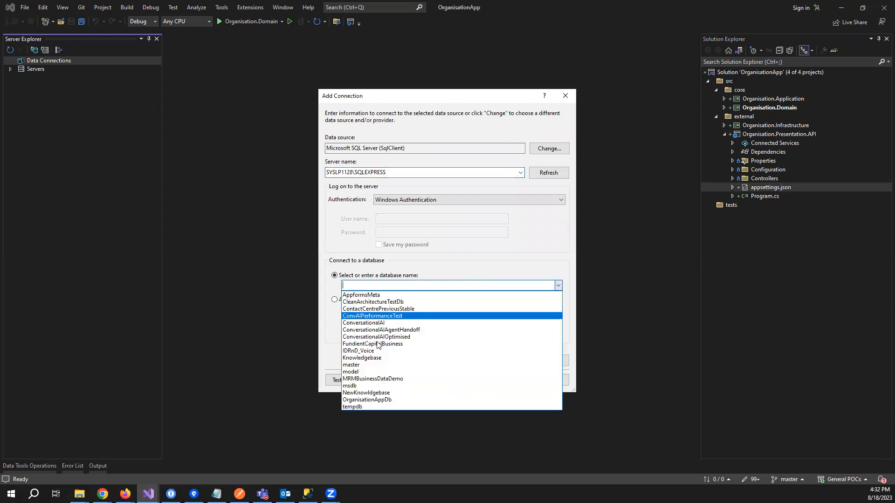
left_click(367, 400)
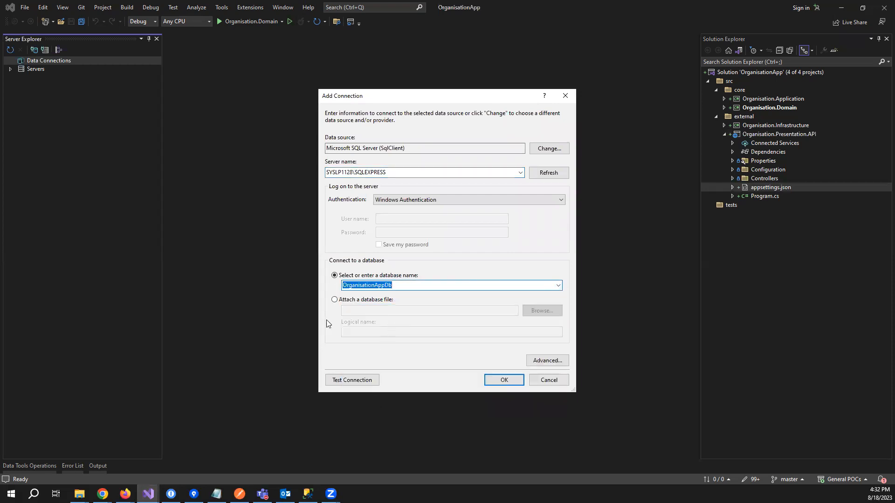
left_click(351, 380)
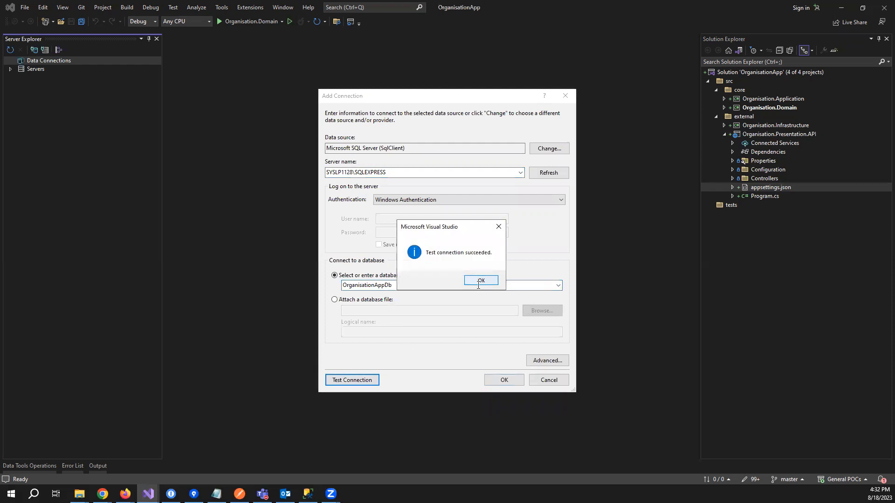
left_click(481, 281)
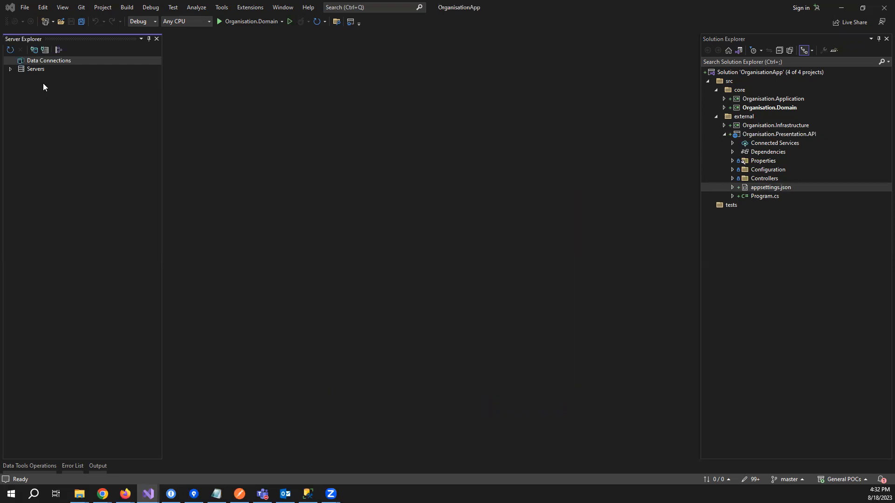
Step: Confirm the OrganisationAppDb connection and locate the database under SQLEXPRESS in SQL Server Object Explorer
left_click(19, 60)
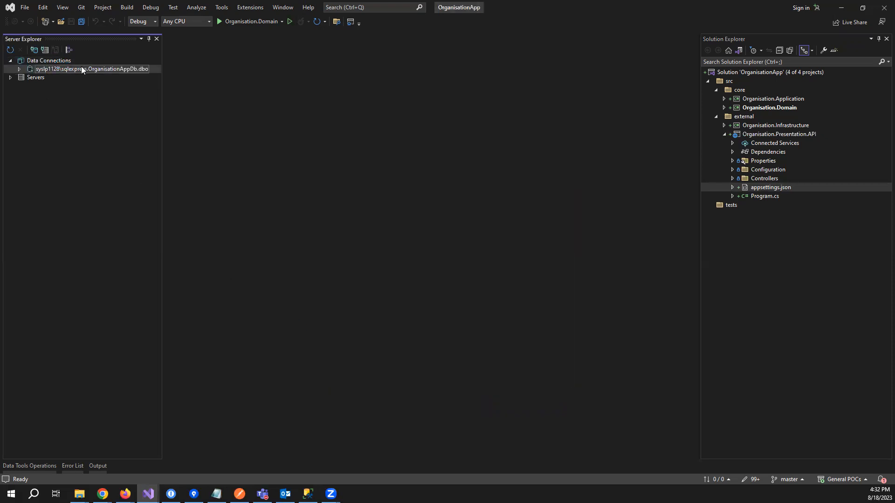
right_click(91, 69)
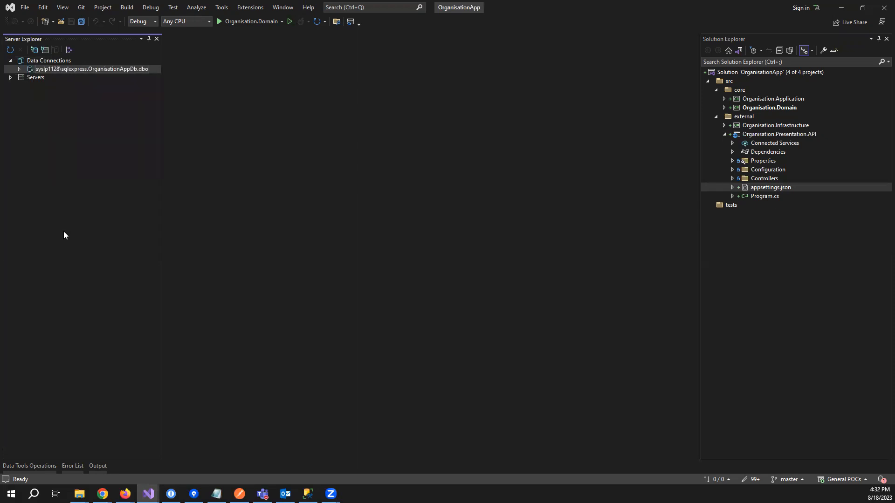
left_click(79, 454)
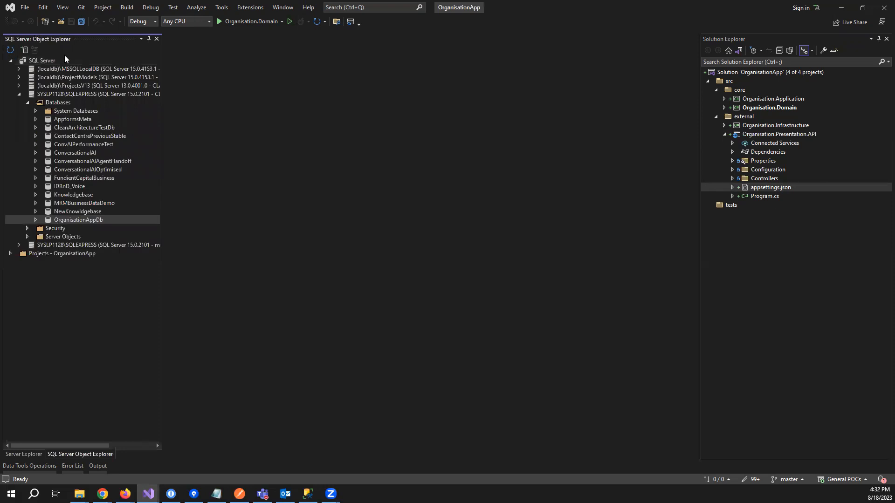
double_click(78, 220)
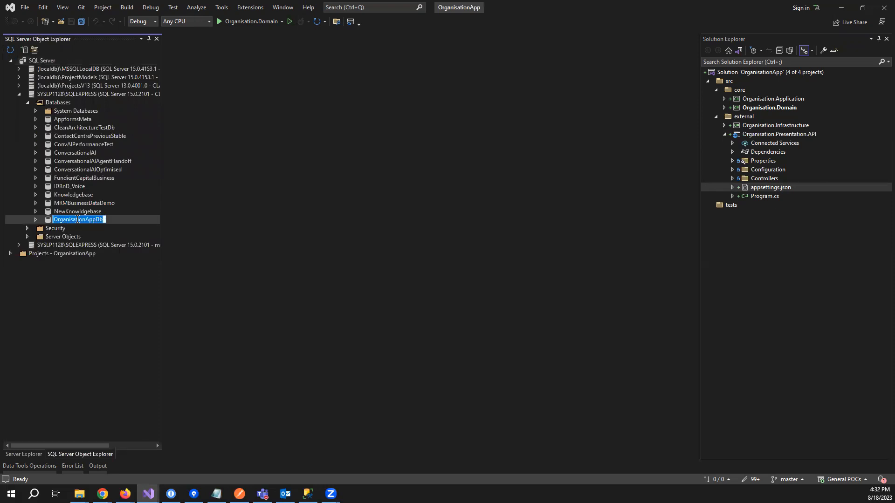
right_click(78, 219)
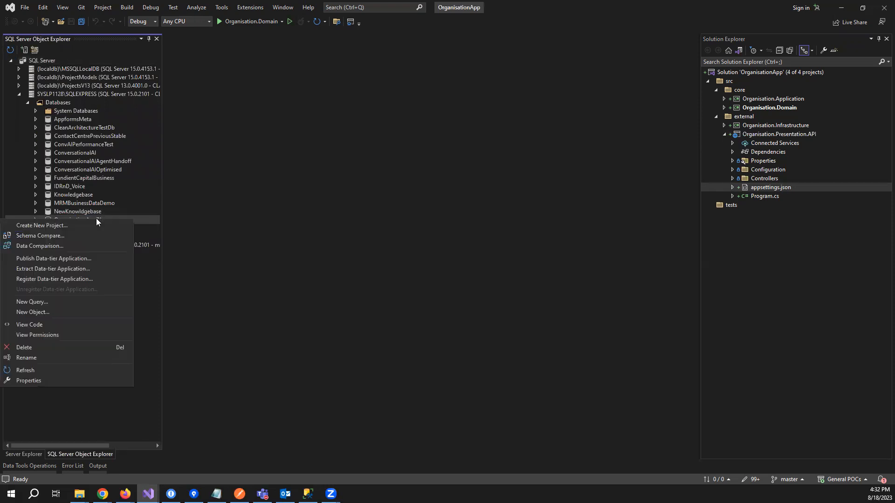
Step: Start an Import Database project from OrganisationAppDb named Organisation.DB, cancelling the first attempt
left_click(42, 226)
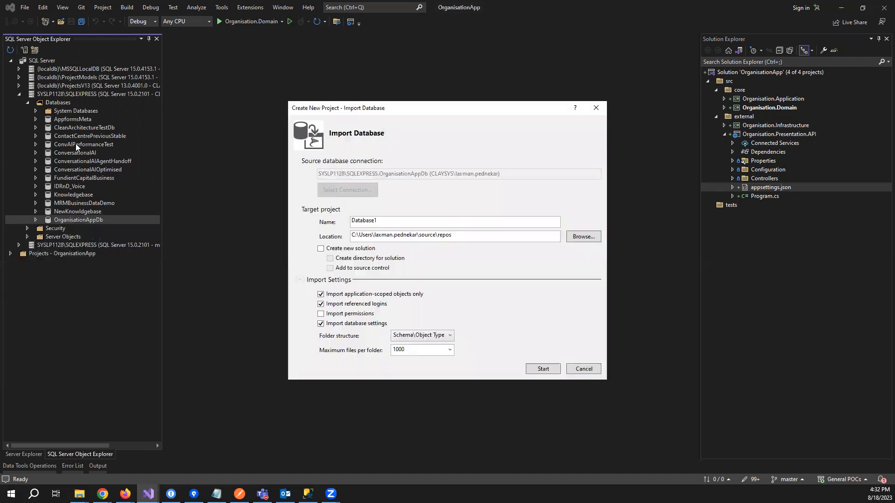
left_click(455, 221)
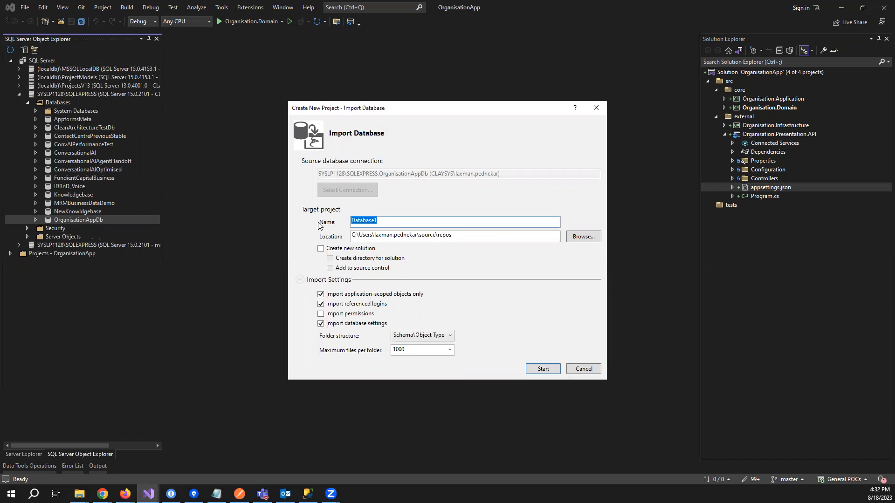
type("Organisation.")
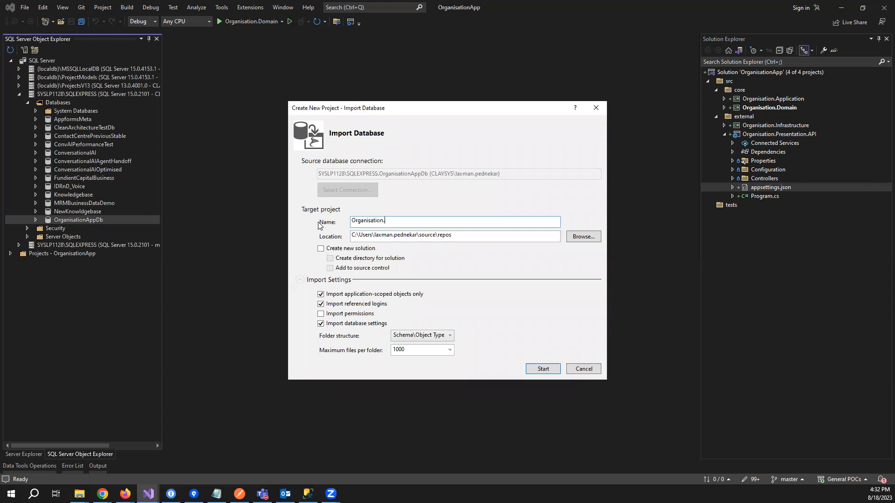
type("DB")
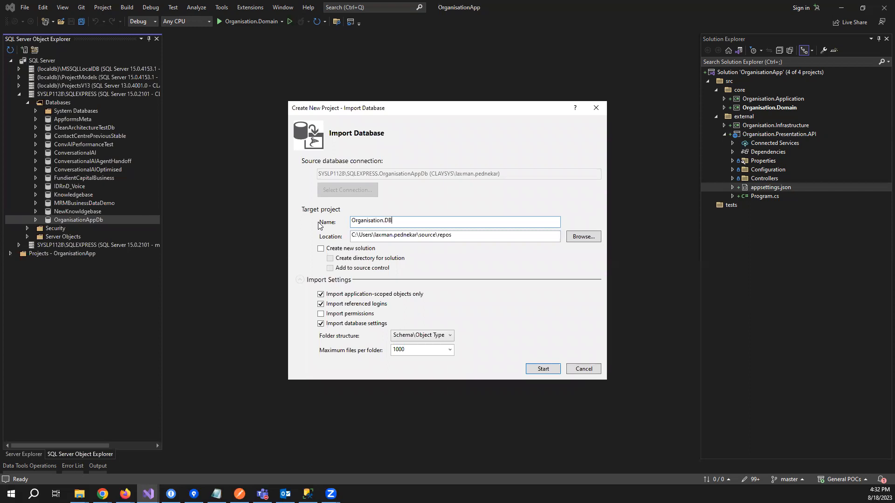
mouse_move(488, 125)
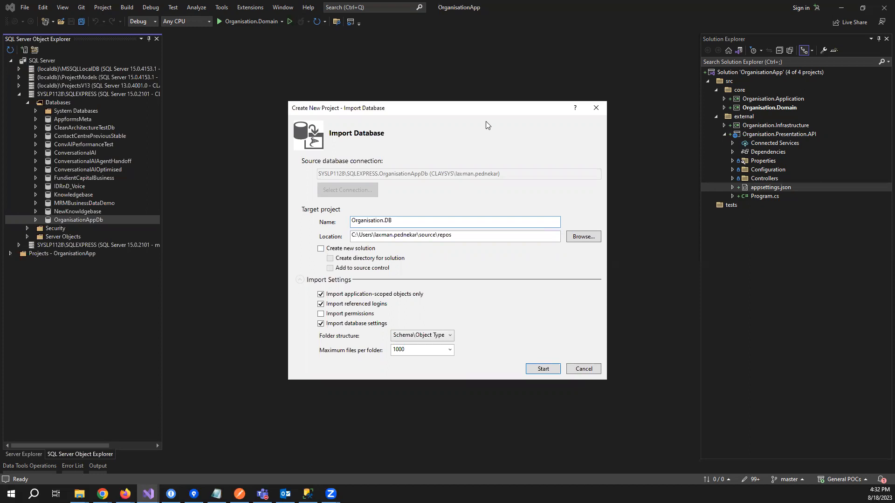
left_click(583, 369)
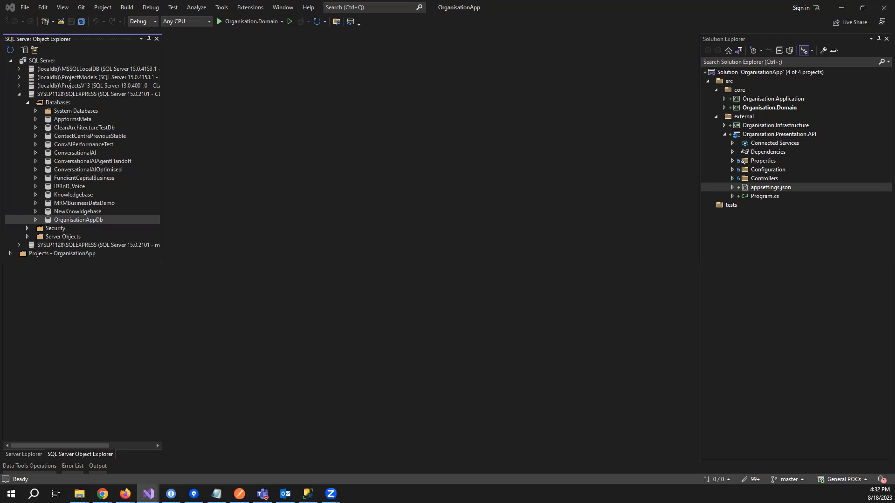
mouse_move(599, 179)
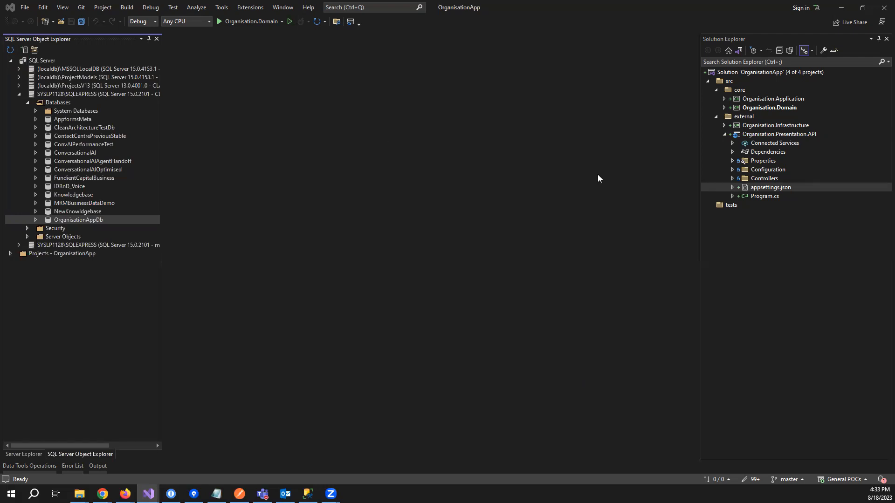
mouse_move(431, 179)
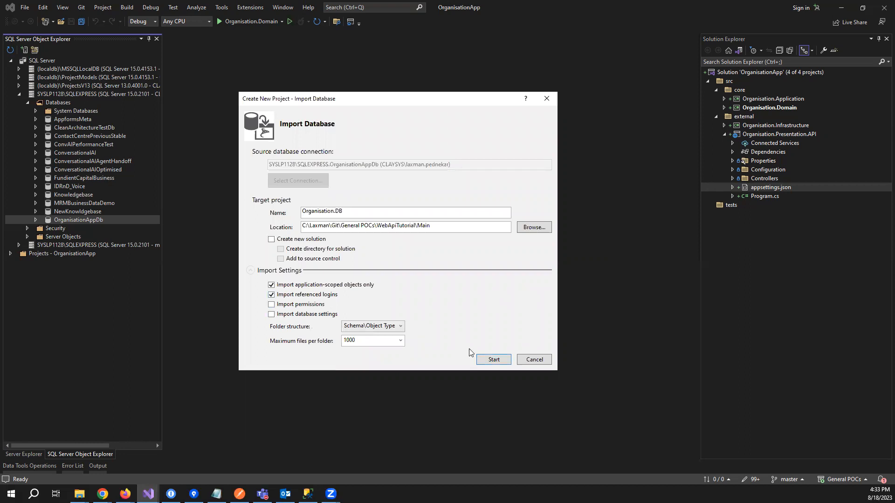
Step: Untick Import referenced logins and start the import into the new Organisation.DB project
left_click(271, 295)
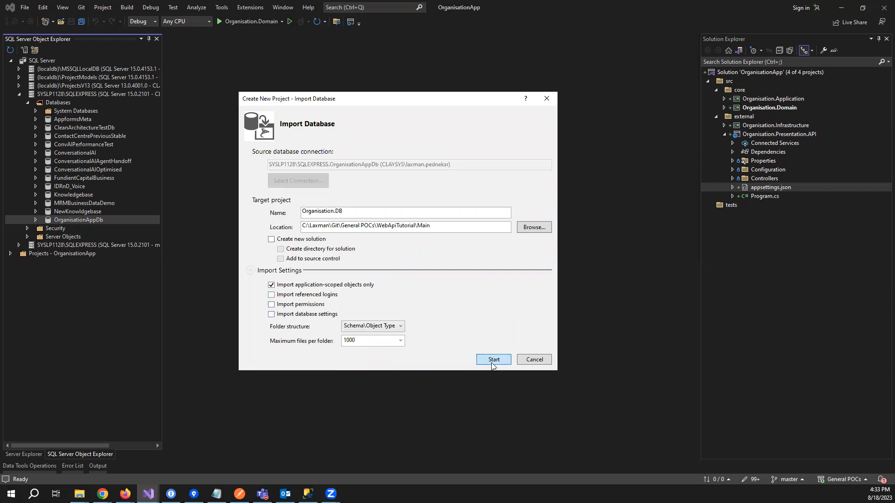
left_click(492, 359)
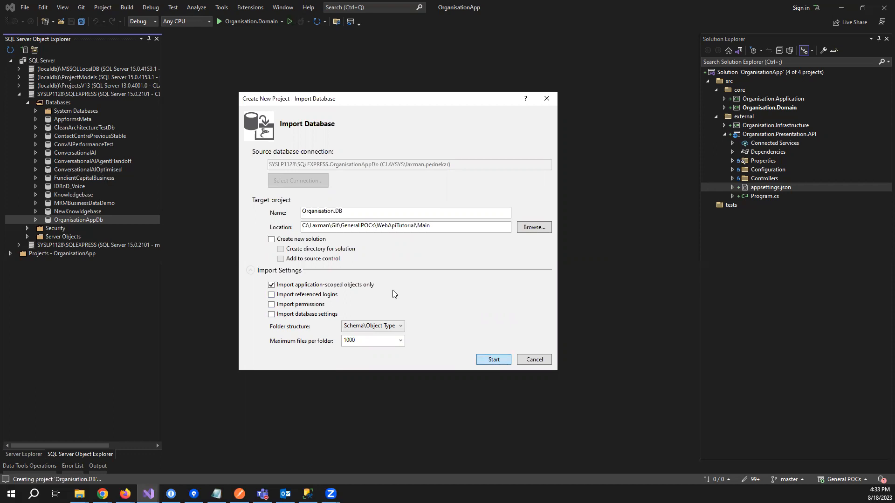
left_click(493, 360)
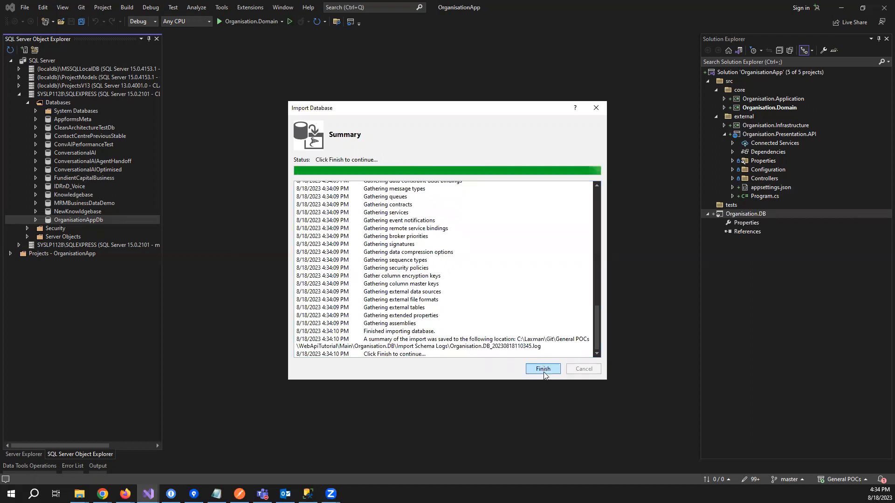
Step: Finish the import summary, close SQL Server Object Explorer and collapse the Organisation.DB node
left_click(542, 369)
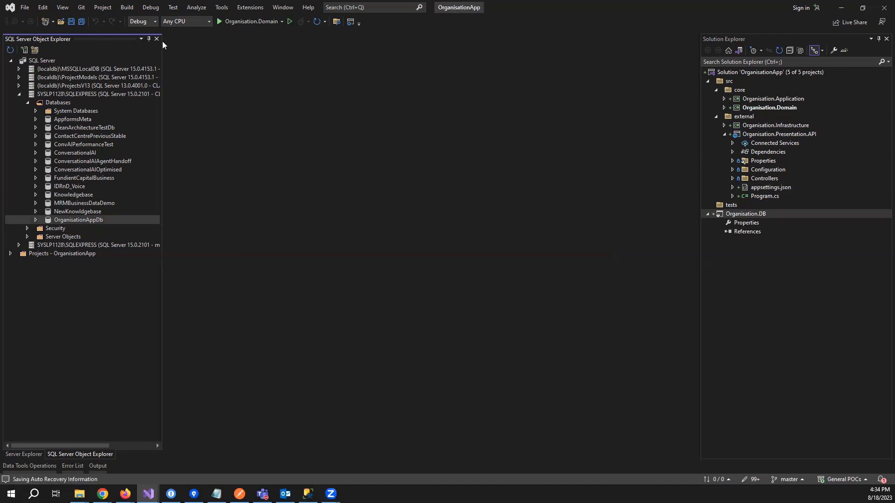
left_click(22, 454)
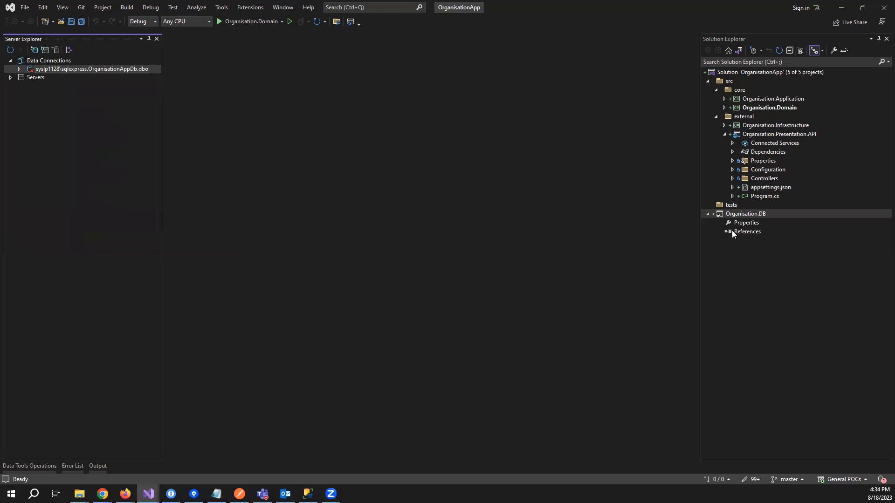
left_click(708, 214)
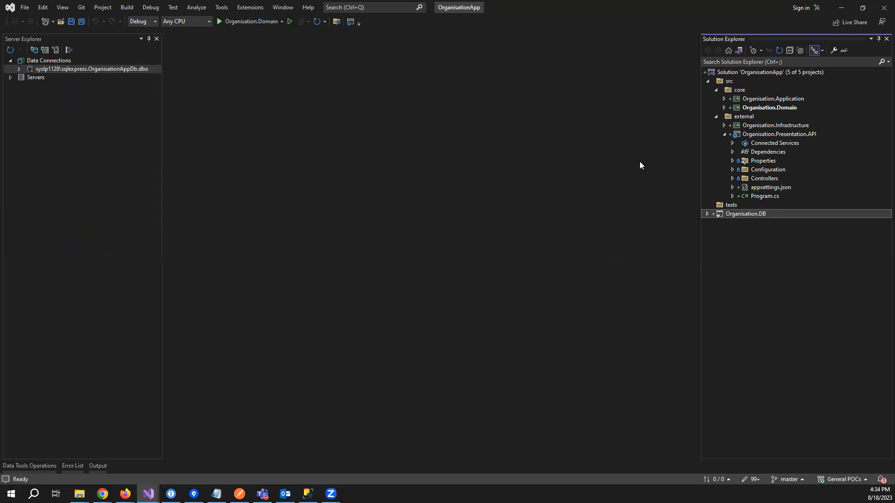
mouse_move(736, 143)
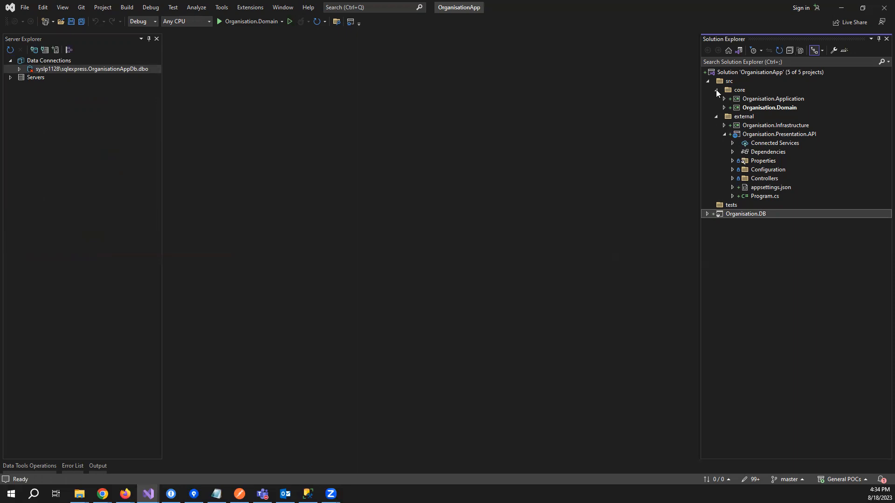
Step: Create a database solution folder under src and move Organisation.DB into it
left_click(707, 80)
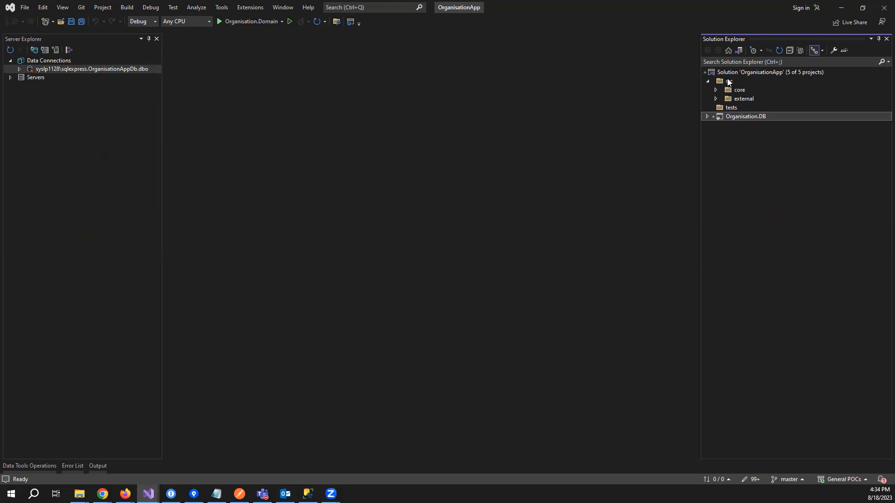
right_click(739, 81)
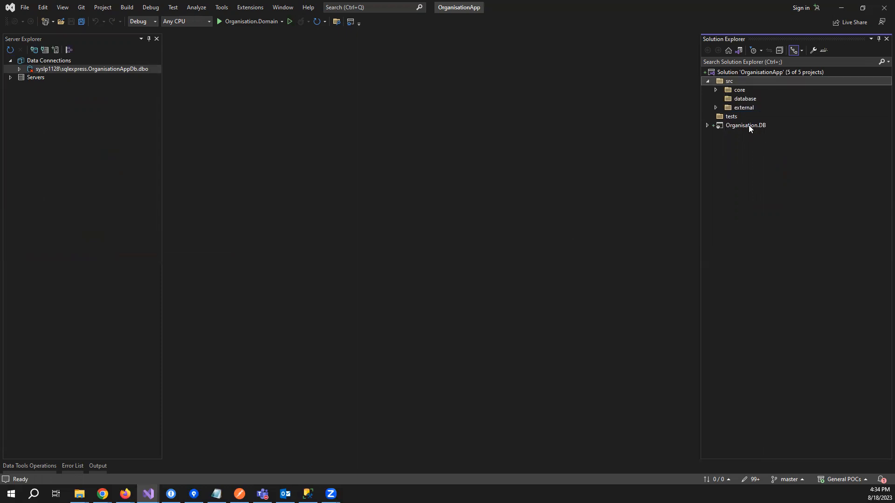
left_click(716, 90)
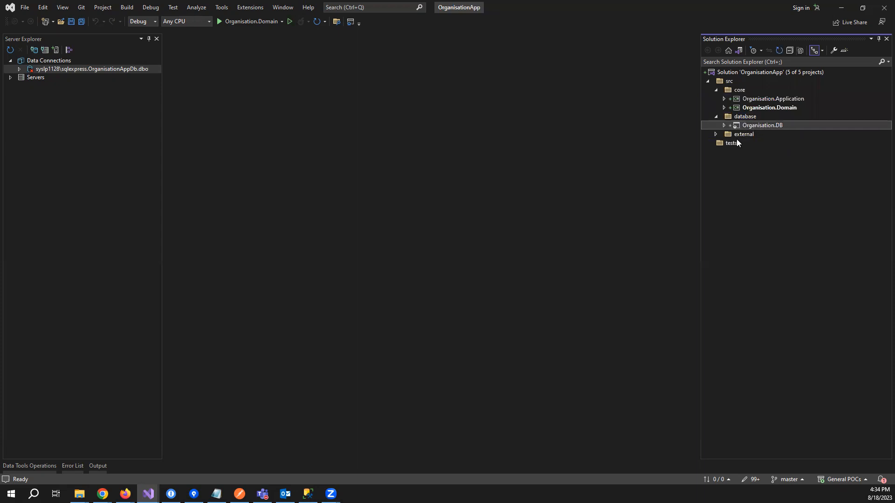
left_click(715, 133)
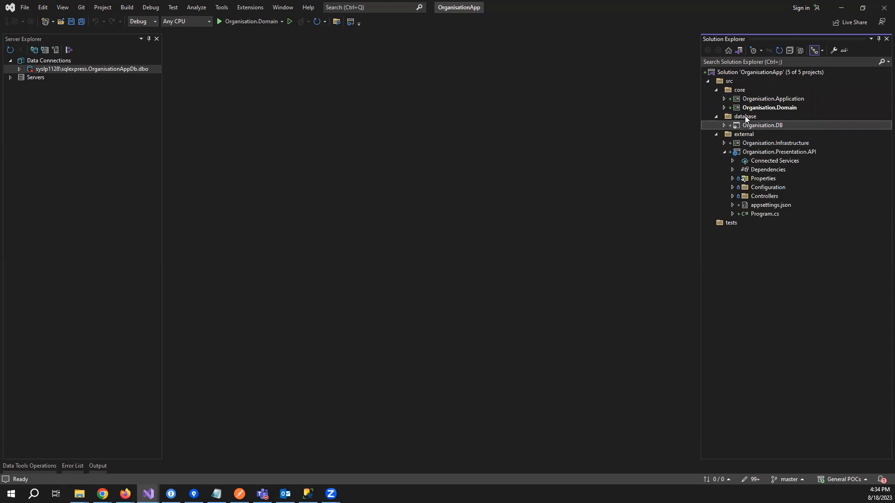
right_click(764, 125)
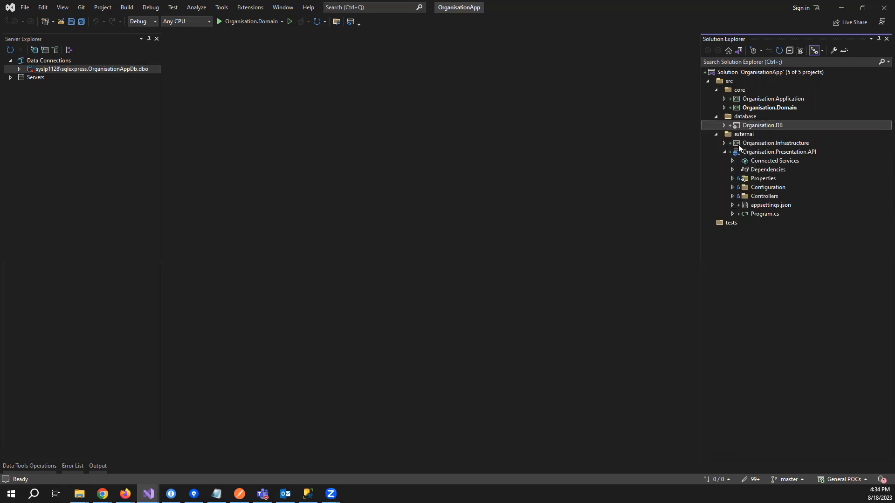
Step: Build the Organisation.DB project and expand it to show Properties and References
right_click(763, 125)
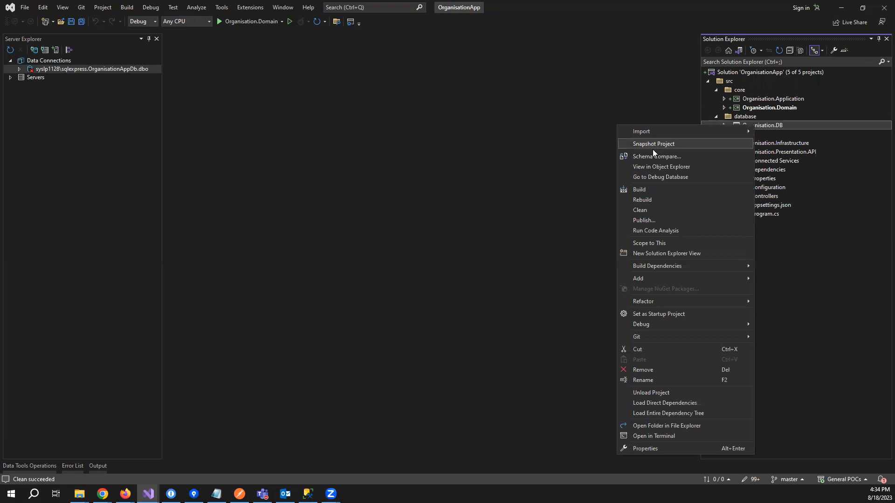
left_click(640, 190)
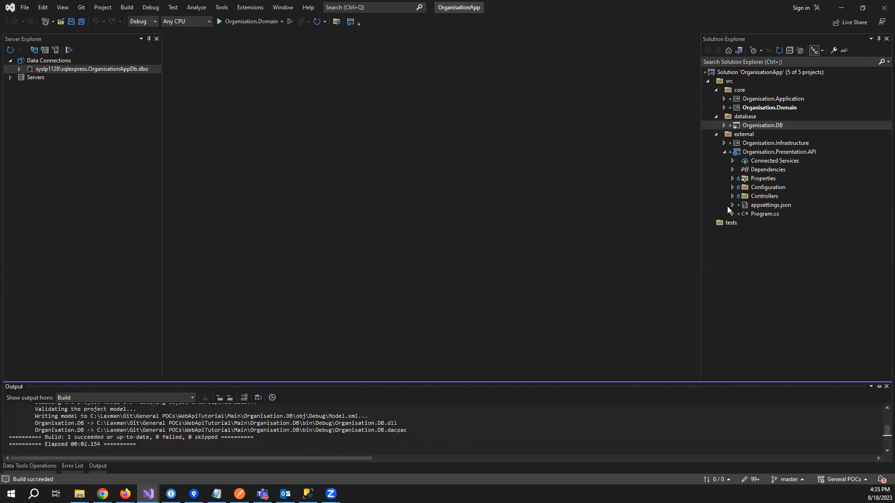
left_click(724, 125)
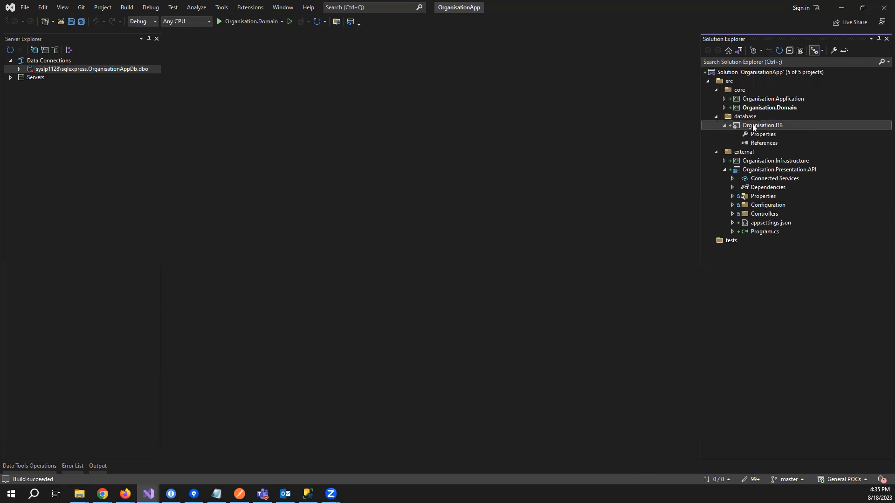
Step: Add a dbo folder to Organisation.DB with a Tables subfolder inside it
right_click(762, 125)
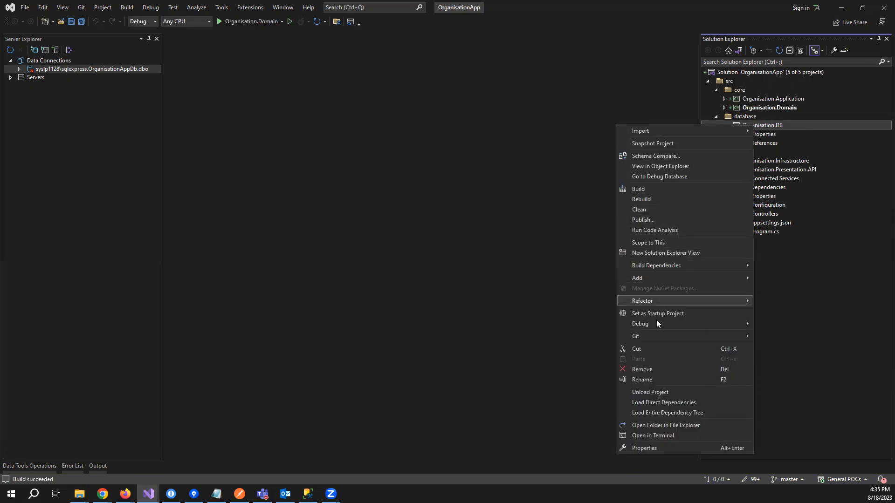
mouse_move(677, 250)
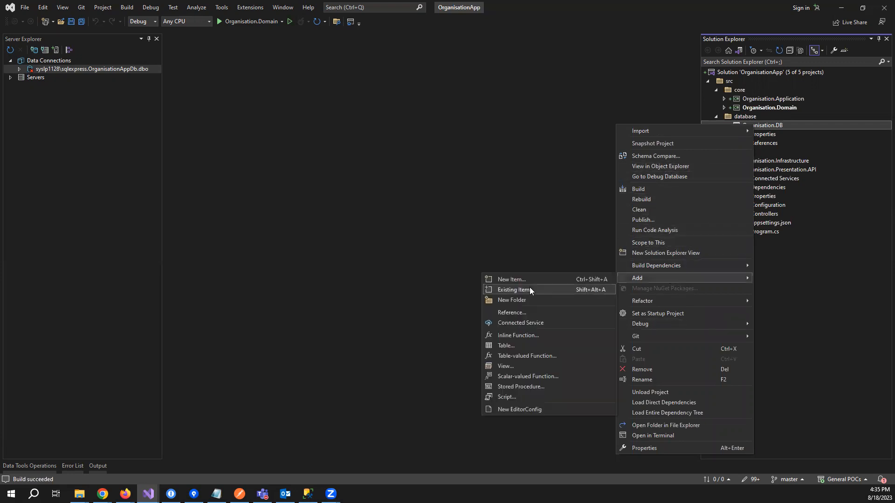
left_click(512, 299)
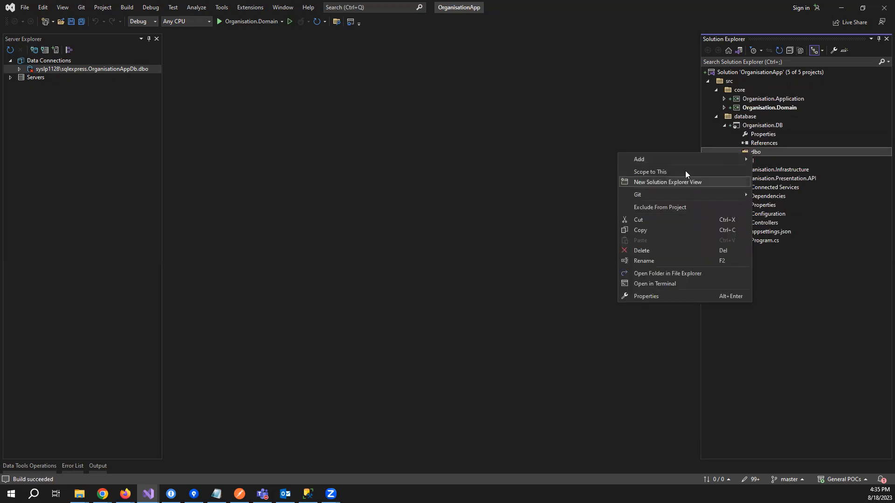
left_click(639, 159)
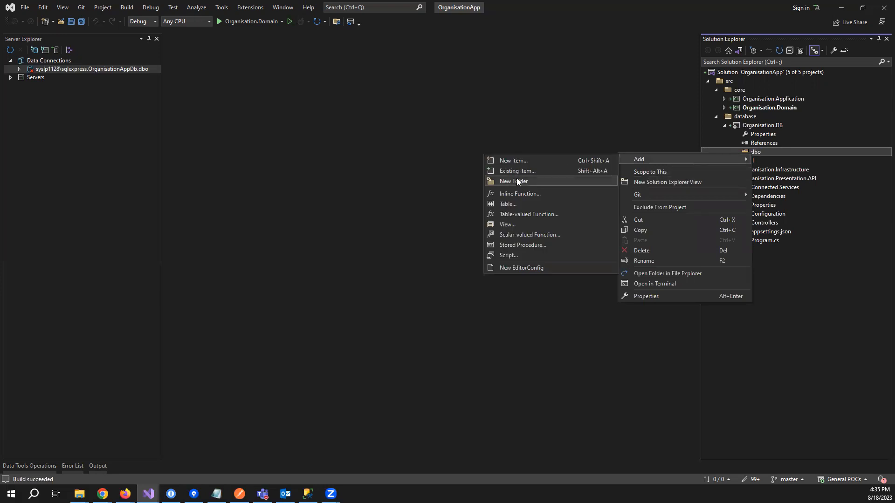
left_click(512, 181)
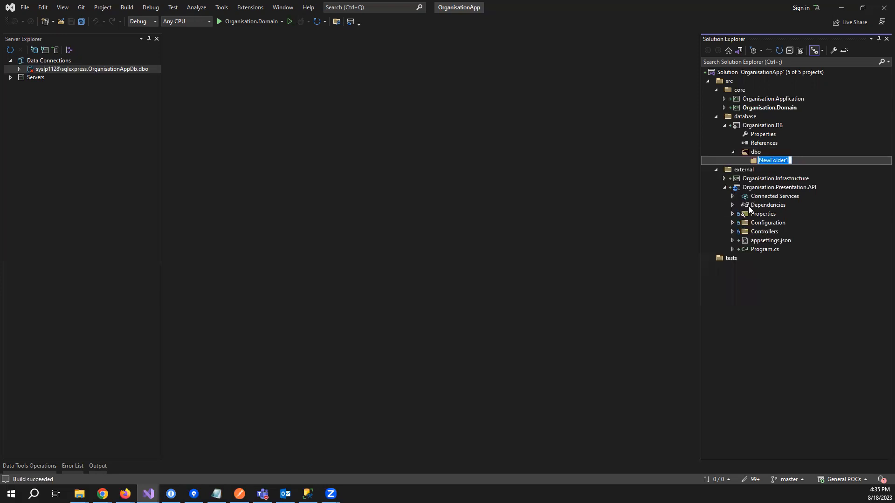
type("Te")
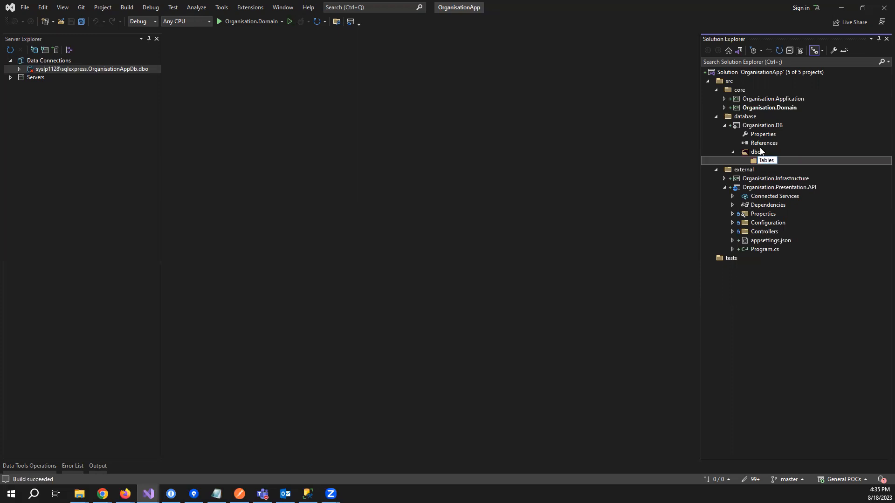
Step: Add a StoredProcedures subfolder inside dbo
right_click(755, 152)
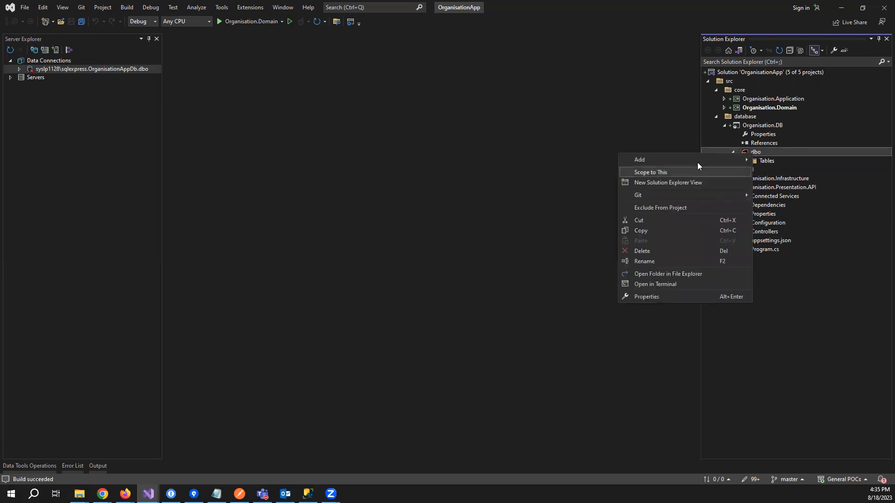
left_click(639, 160)
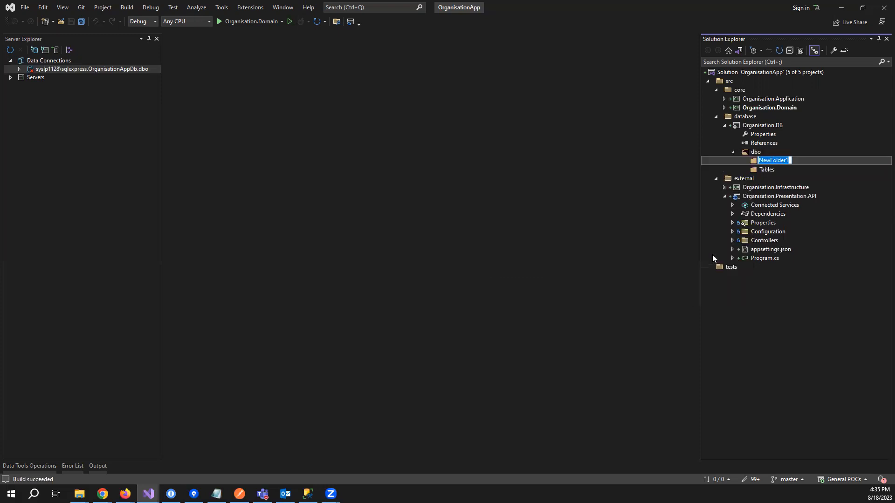
type("Store")
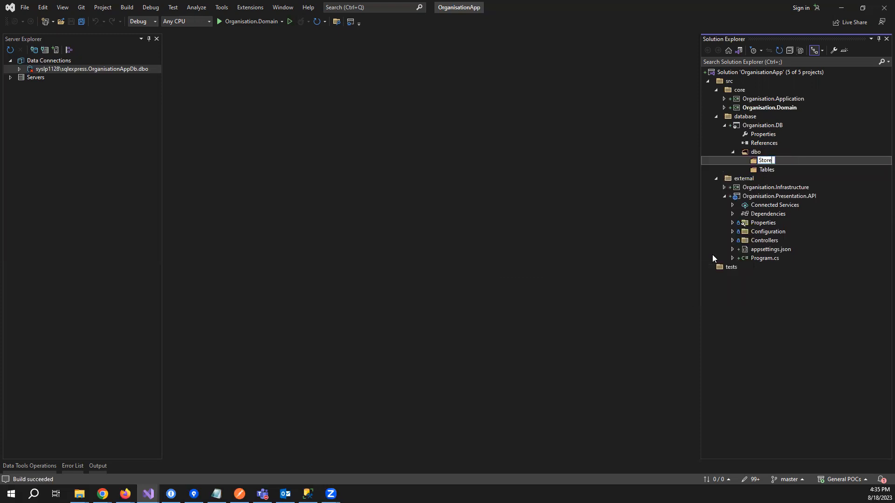
type("StoredProcedures")
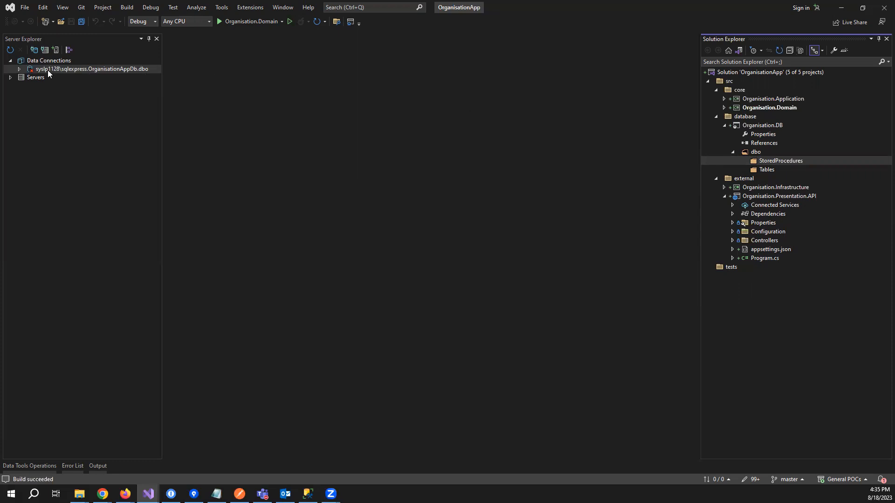
left_click(91, 69)
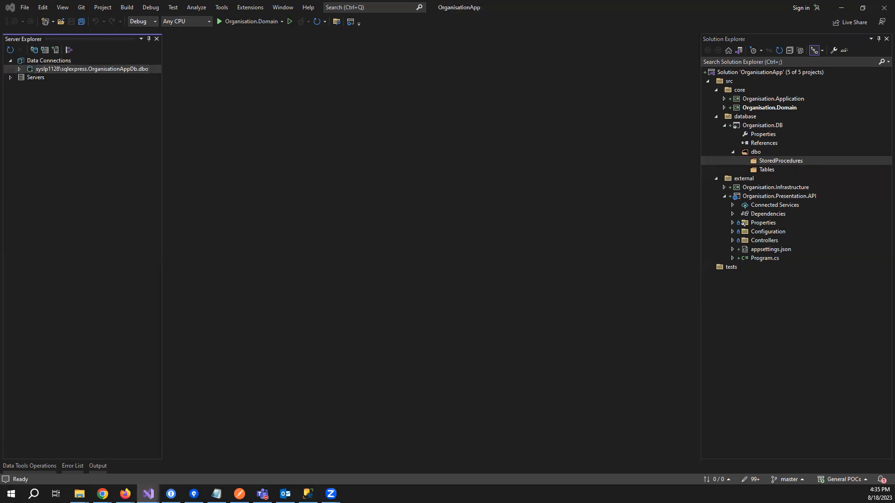
Step: Add a new Table item named tblCompanies.sql to the Tables folder
right_click(766, 169)
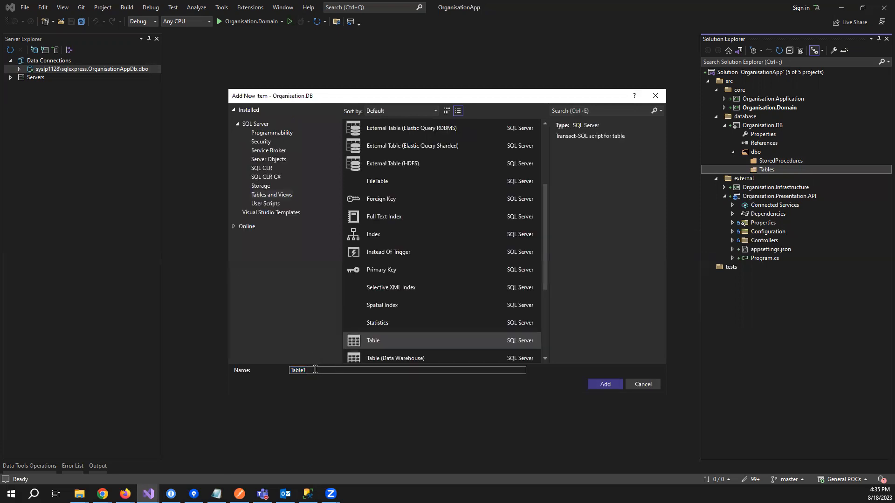
type("tblCo")
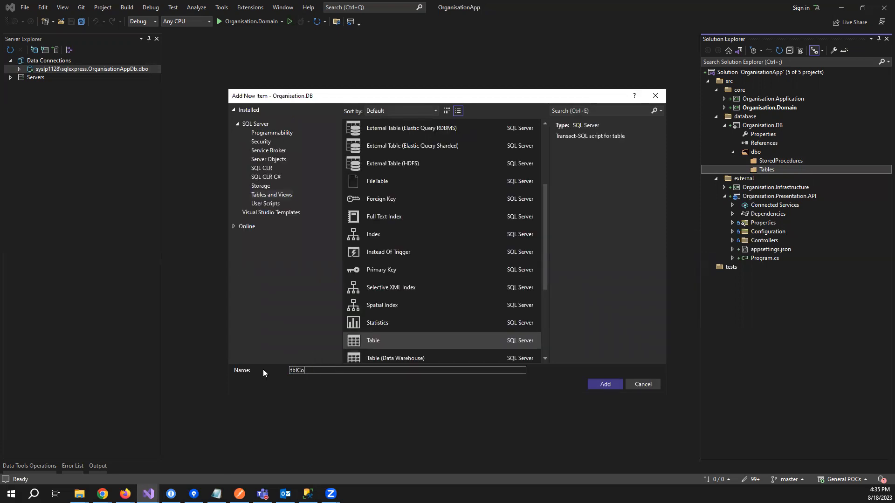
type("mpanies")
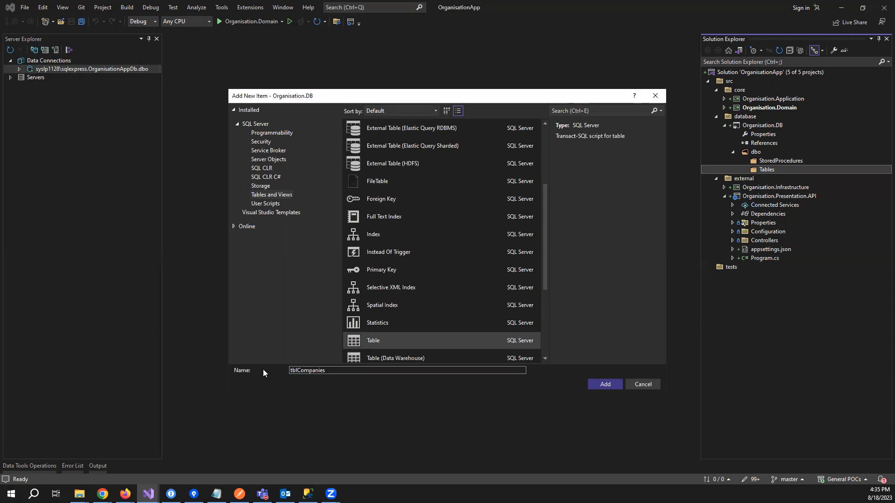
type(".sql")
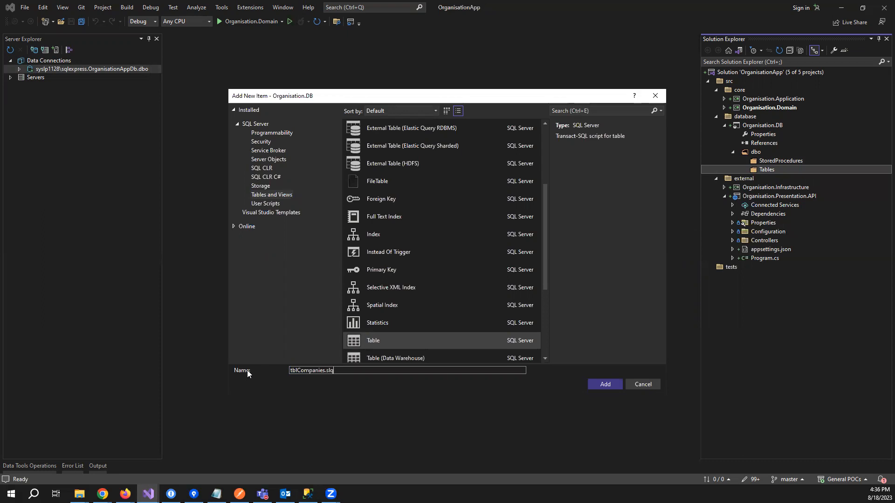
mouse_move(276, 375)
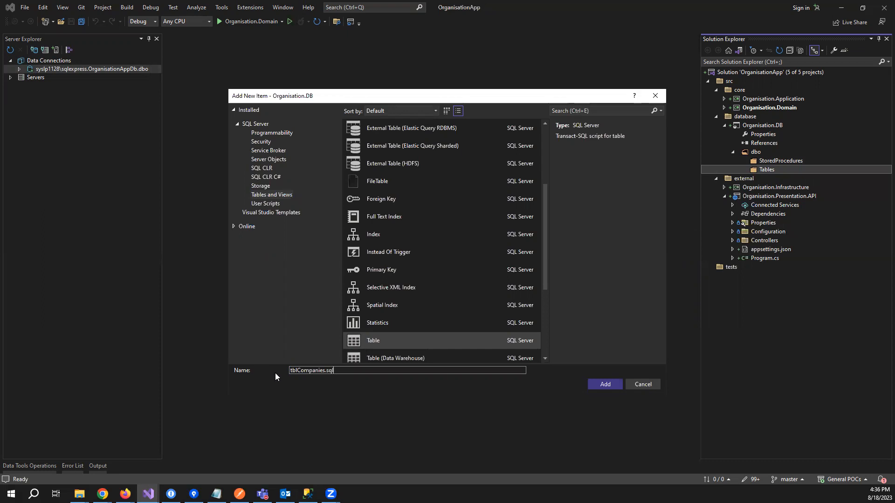
mouse_move(360, 403)
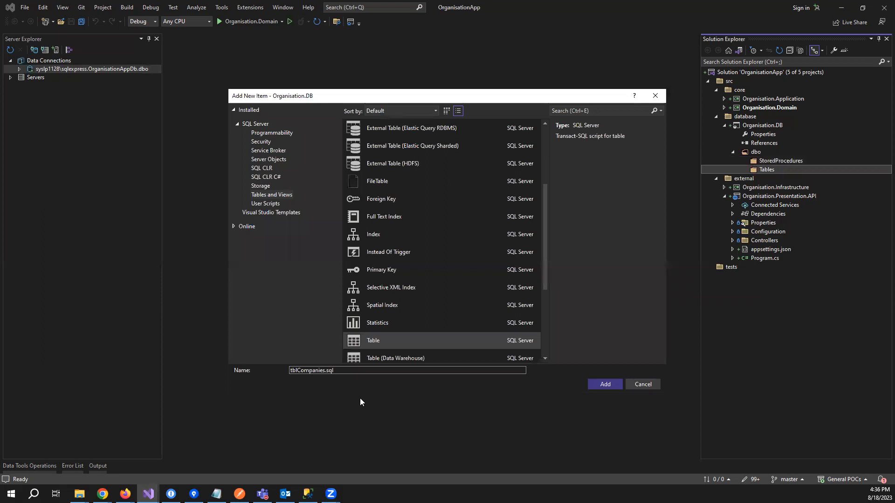
mouse_move(652, 232)
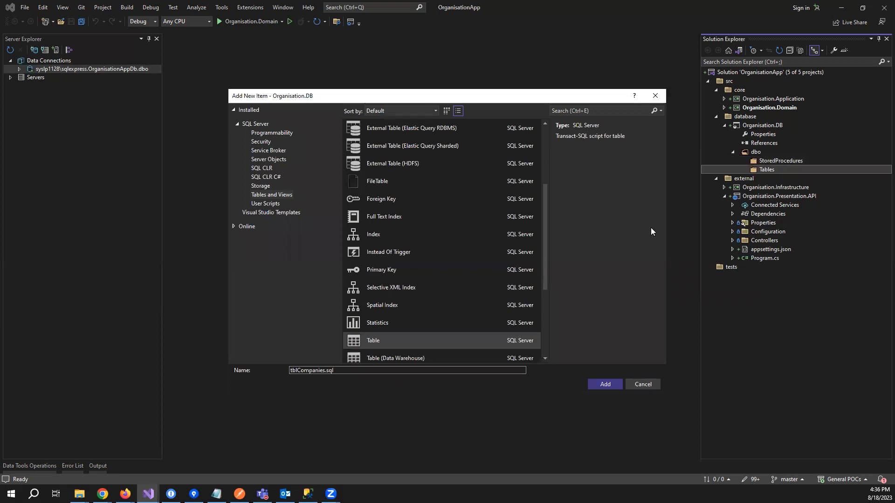
mouse_move(339, 381)
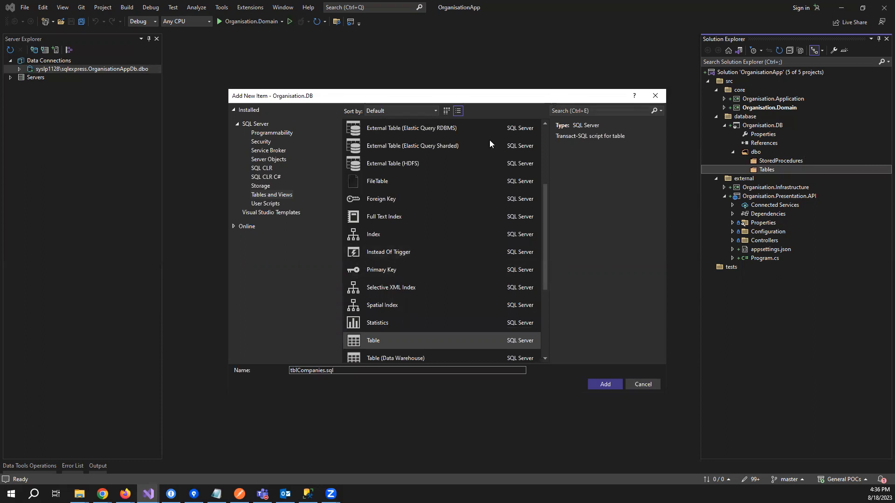
left_click(604, 385)
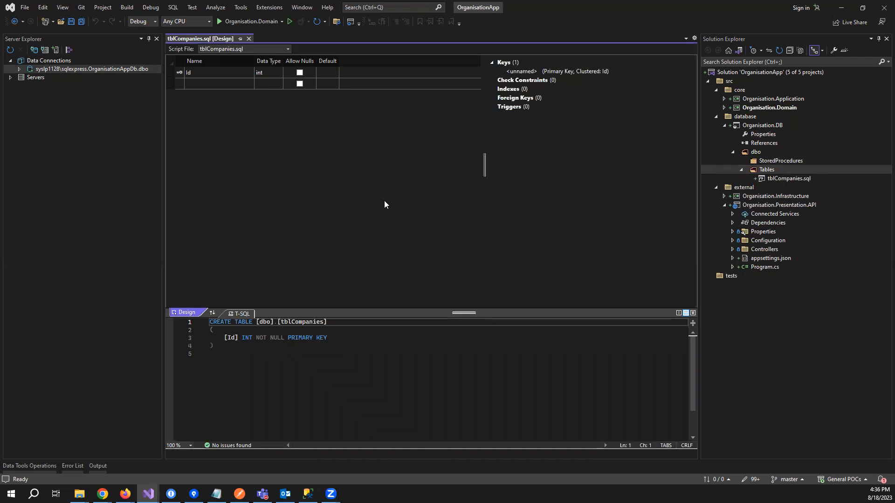
mouse_move(306, 317)
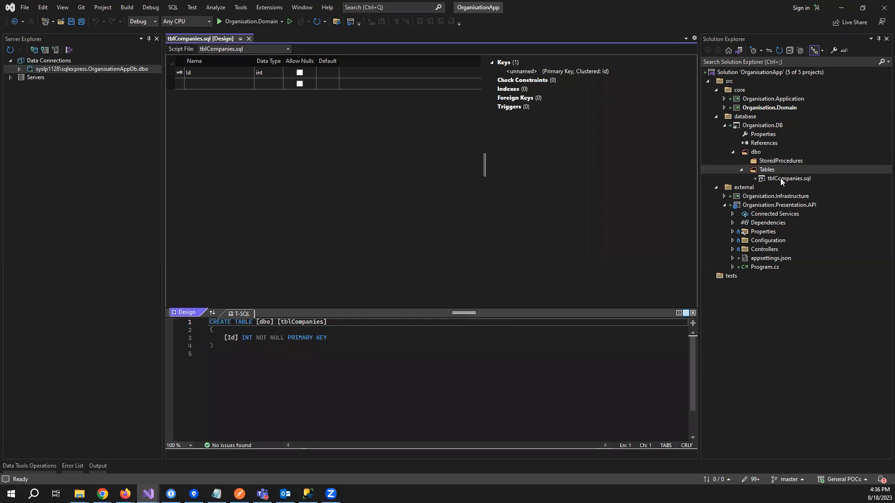
mouse_move(787, 179)
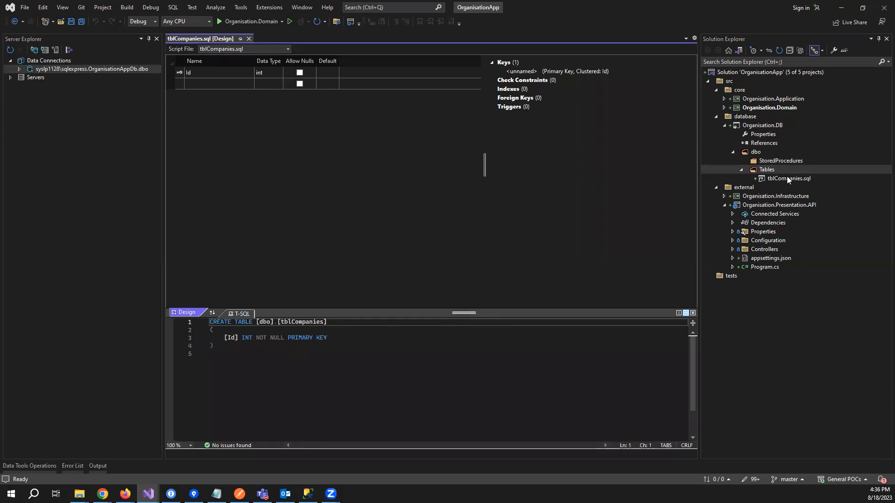
mouse_move(797, 183)
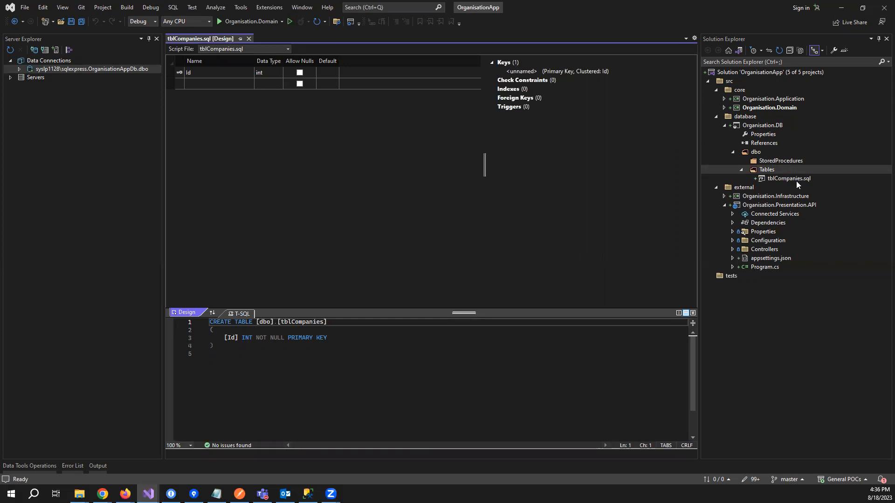
Step: Bring up the Tables folder's actions to add another table
right_click(766, 170)
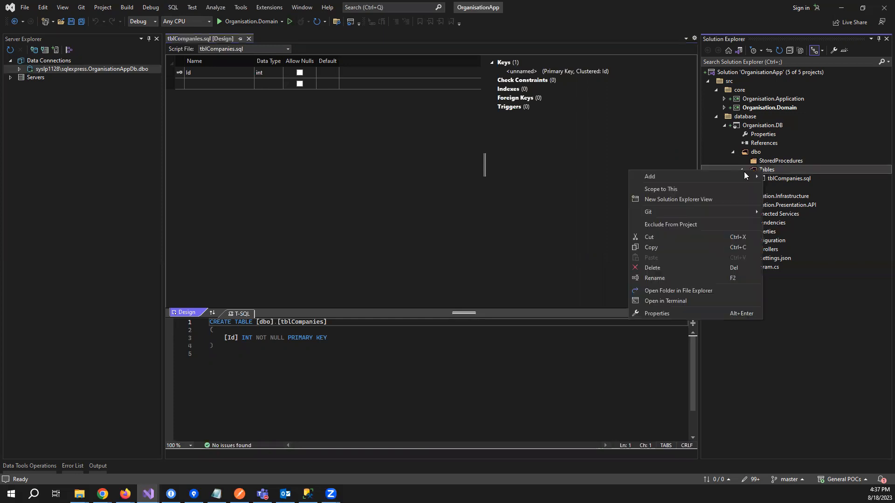
Step: Add a new table script named tblEmployees to the Tables folder
left_click(650, 177)
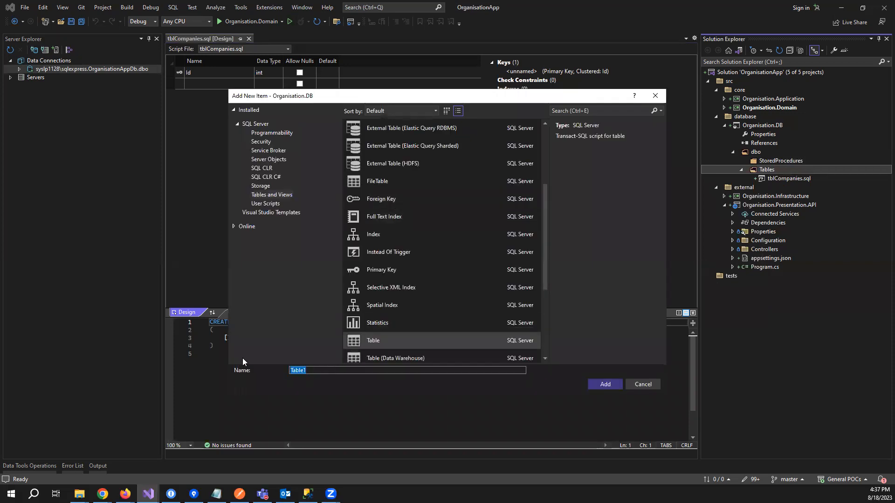
type("tbl")
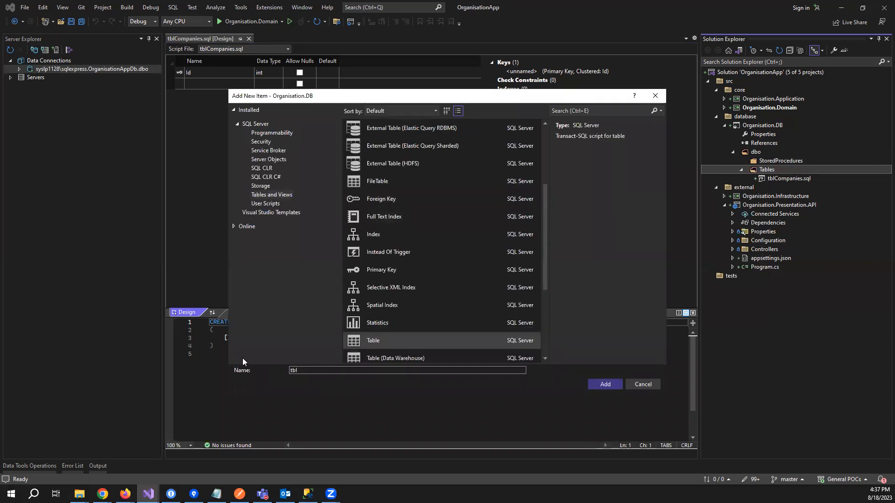
type("E")
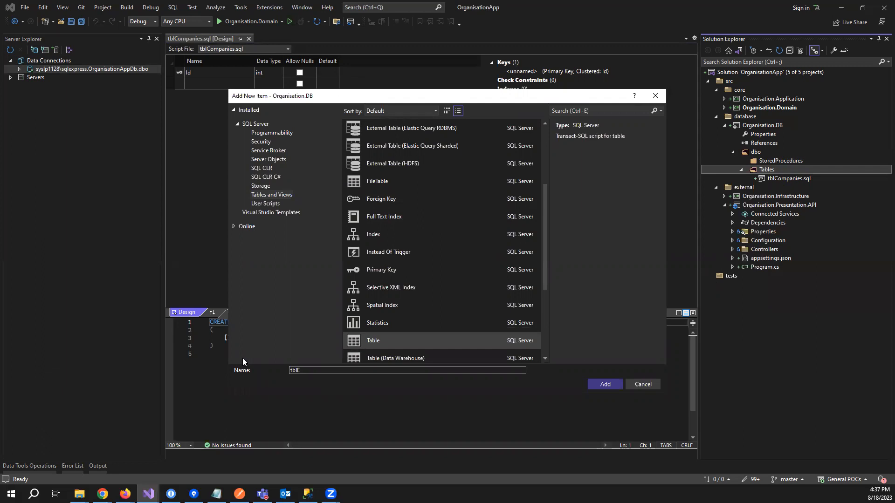
type("mploye")
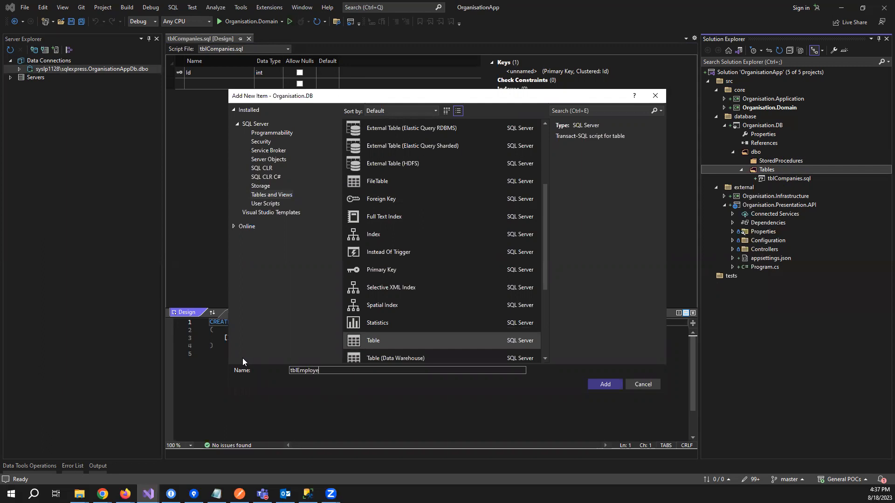
type("es")
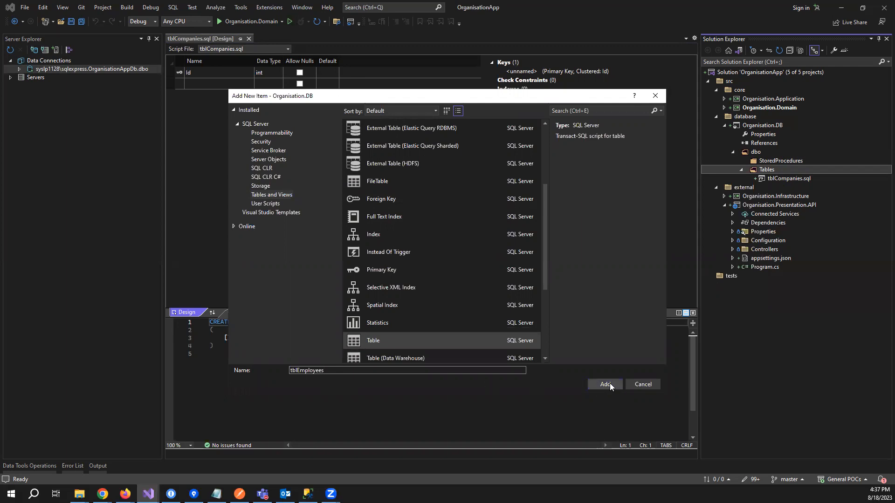
left_click(605, 384)
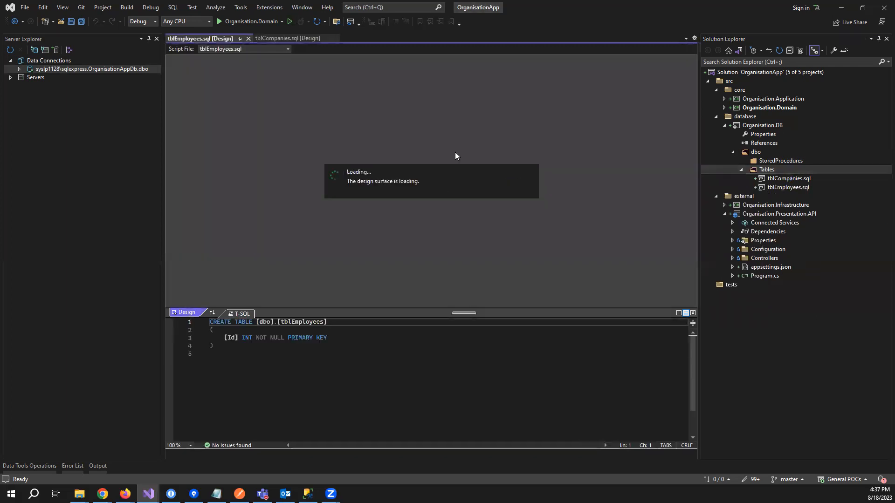
Step: Save tblCompanies.sql with Id, PagingOrder, Name, Address, Country, primary key, unique constraint and name index
left_click(288, 38)
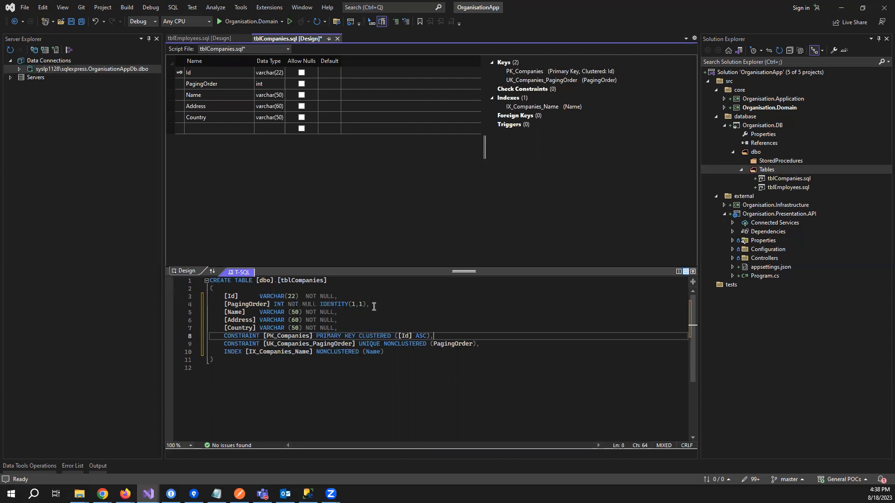
mouse_move(392, 307)
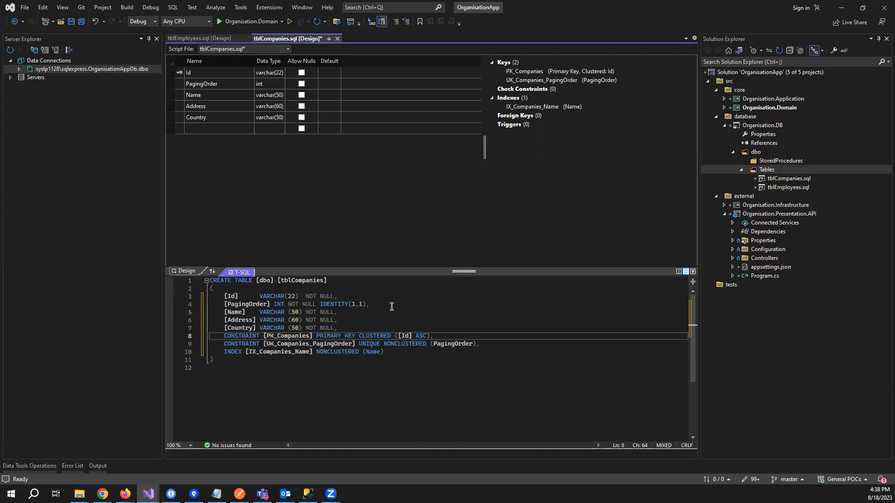
mouse_move(220, 306)
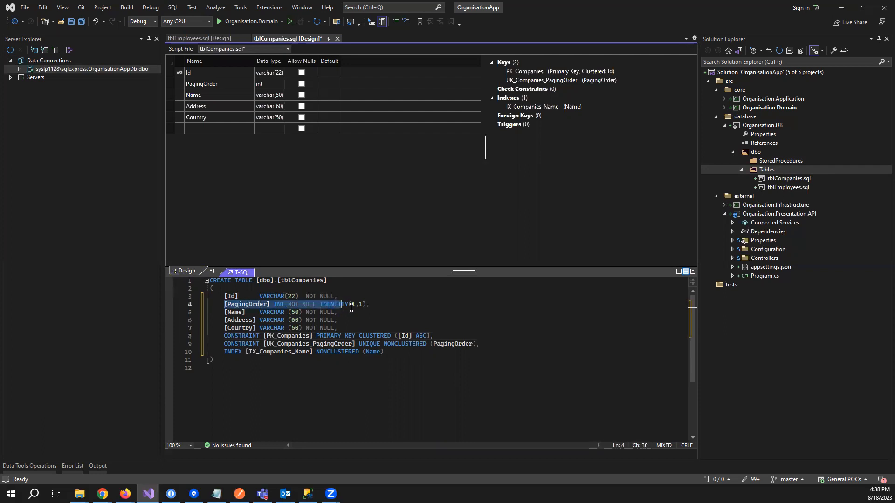
left_click(338, 312)
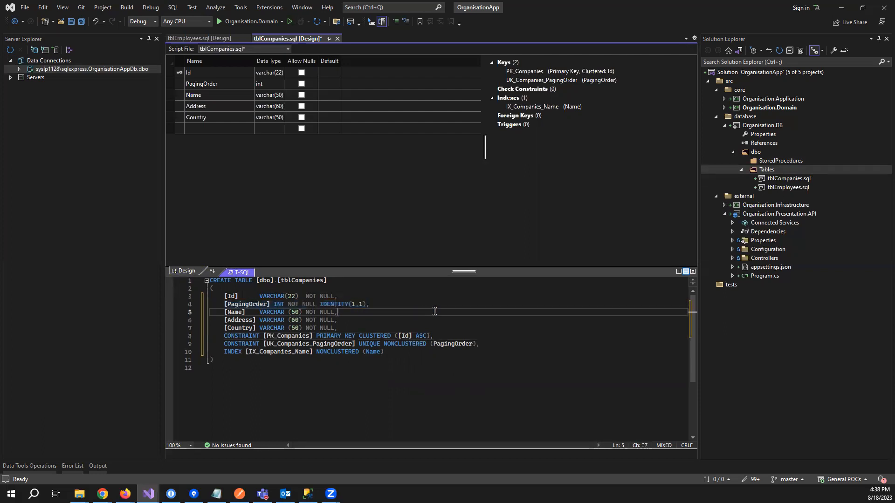
mouse_move(454, 345)
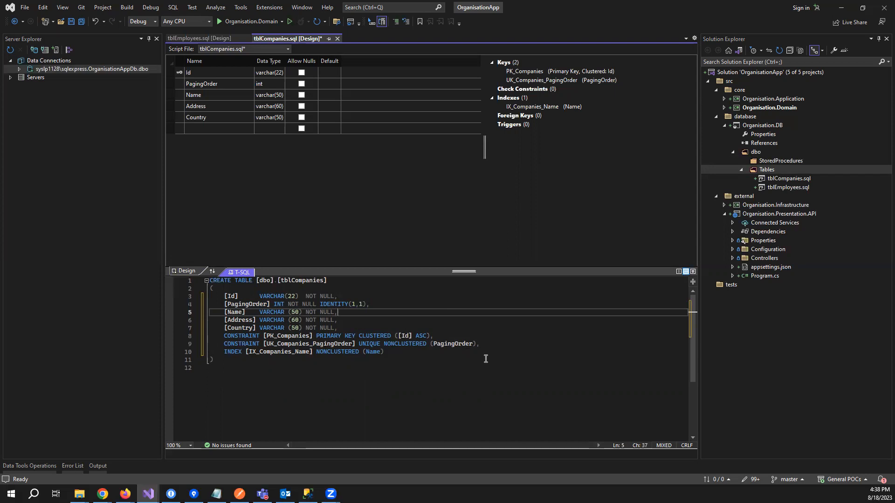
left_click(400, 360)
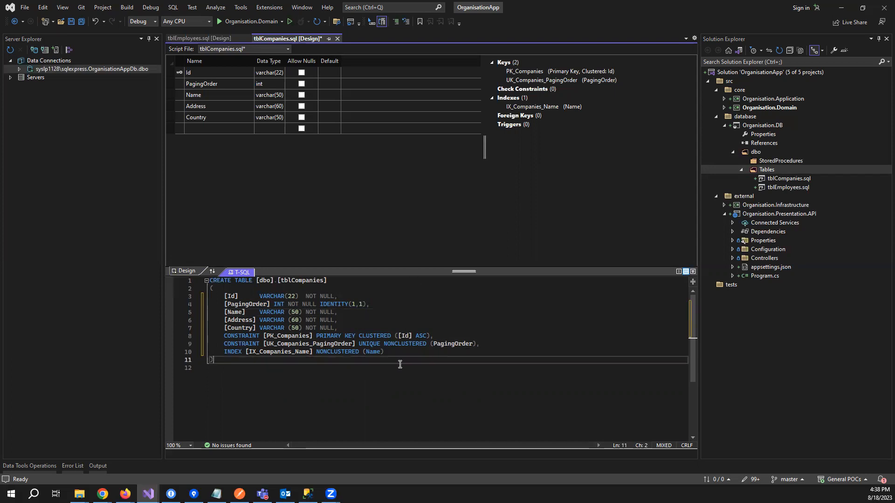
key("ctrl+s")
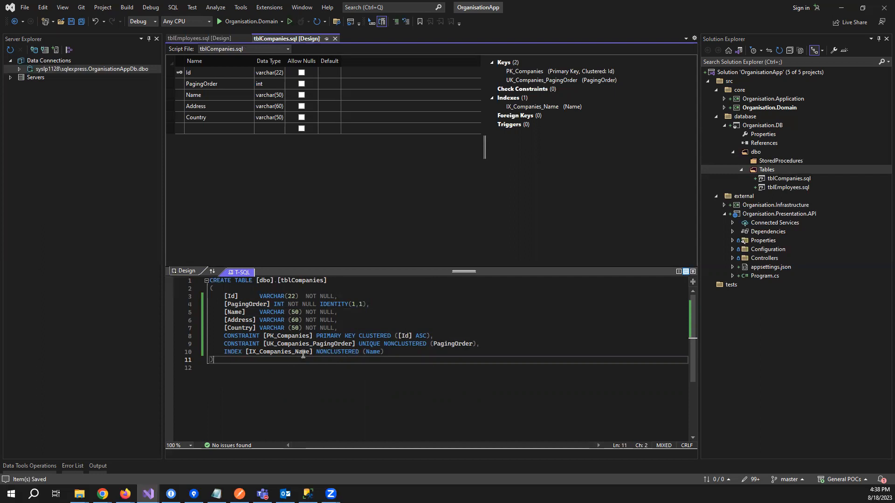
mouse_move(391, 369)
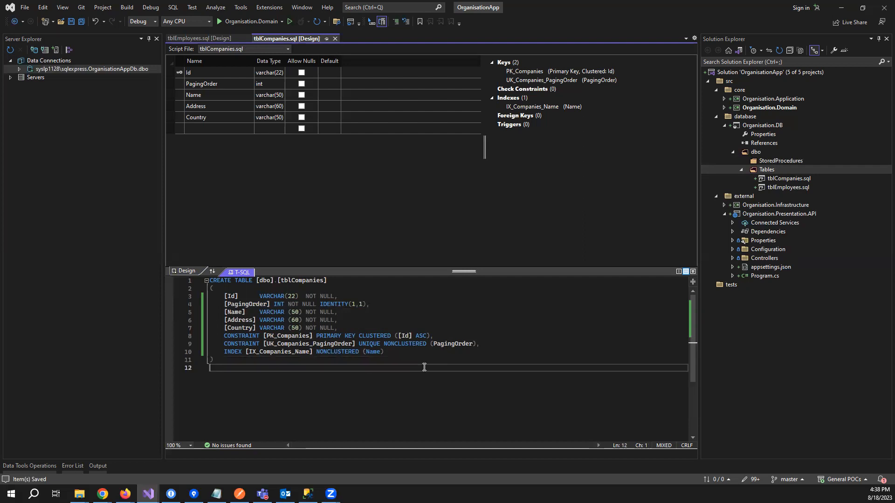
mouse_move(309, 138)
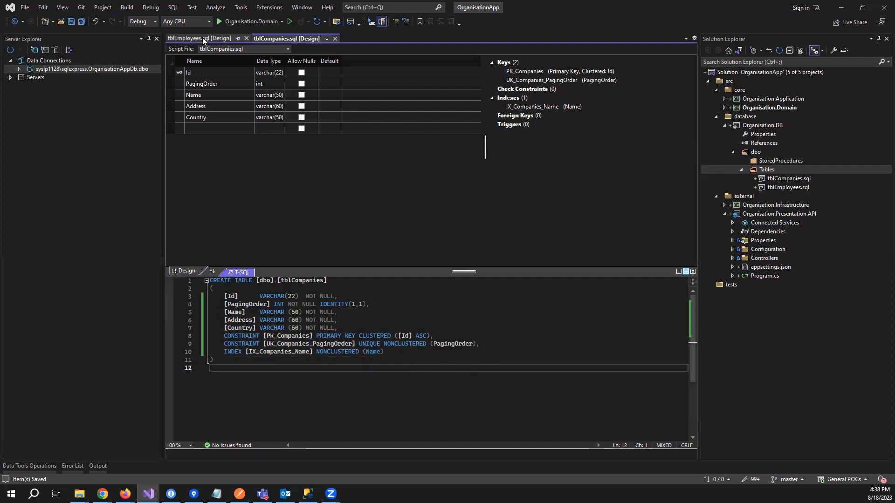
Step: Save tblEmployees.sql with its columns, keys and foreign key to tblCompanies, then close both table editors
left_click(200, 38)
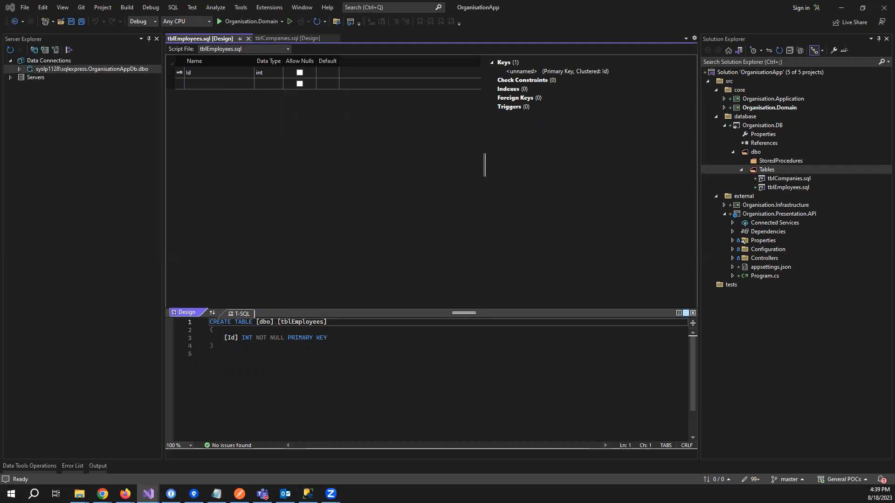
mouse_move(331, 339)
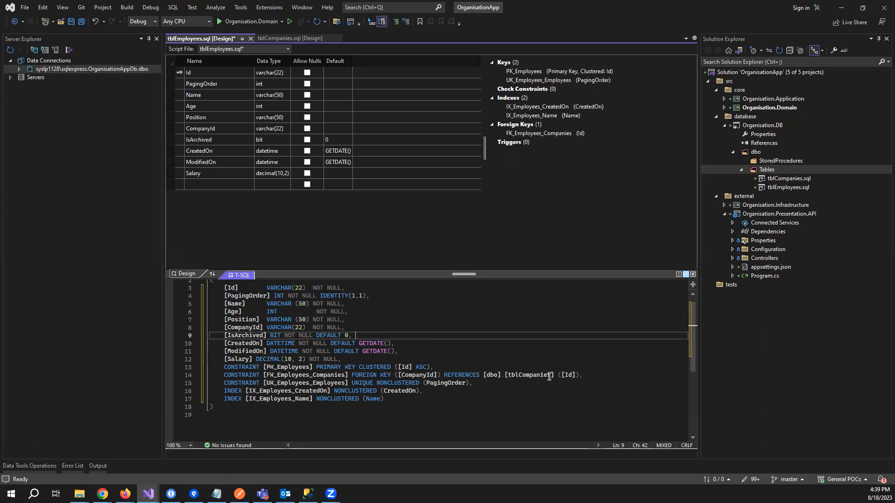
mouse_move(528, 375)
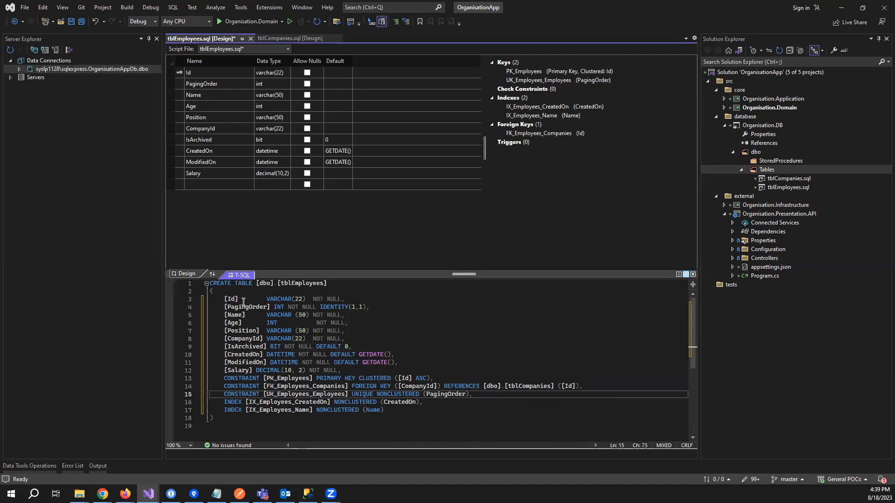
mouse_move(352, 314)
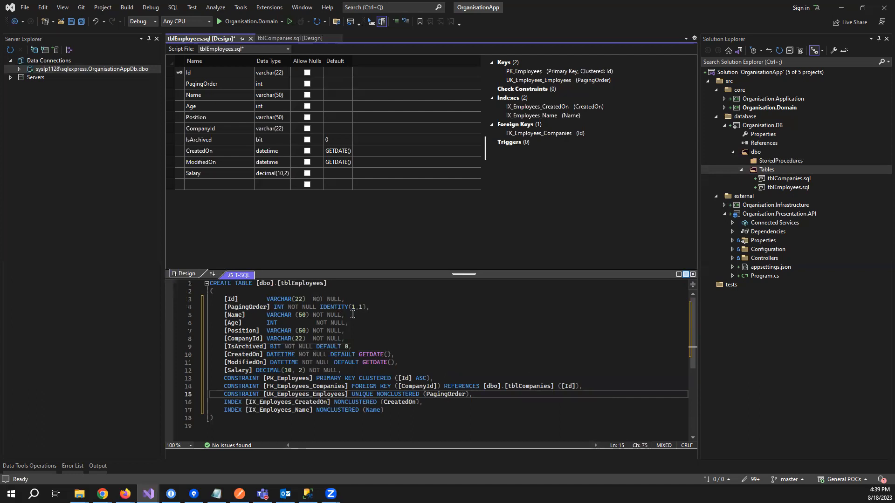
left_click(348, 323)
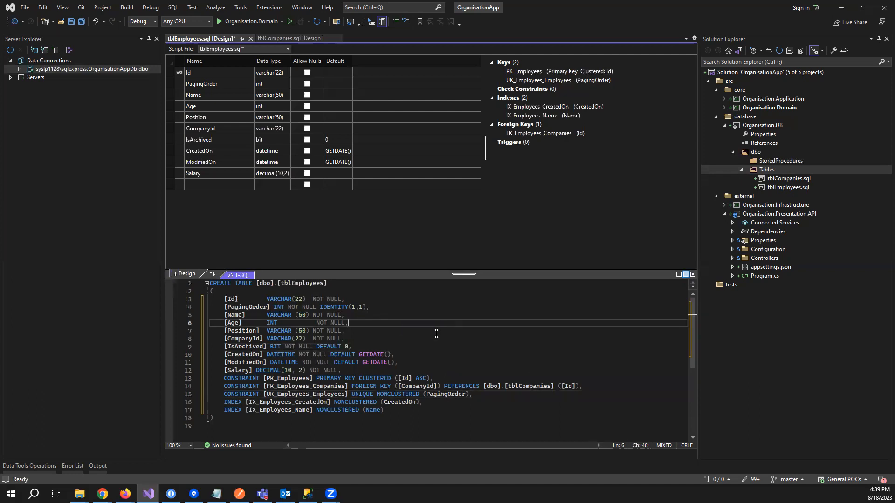
key("ctrl+s")
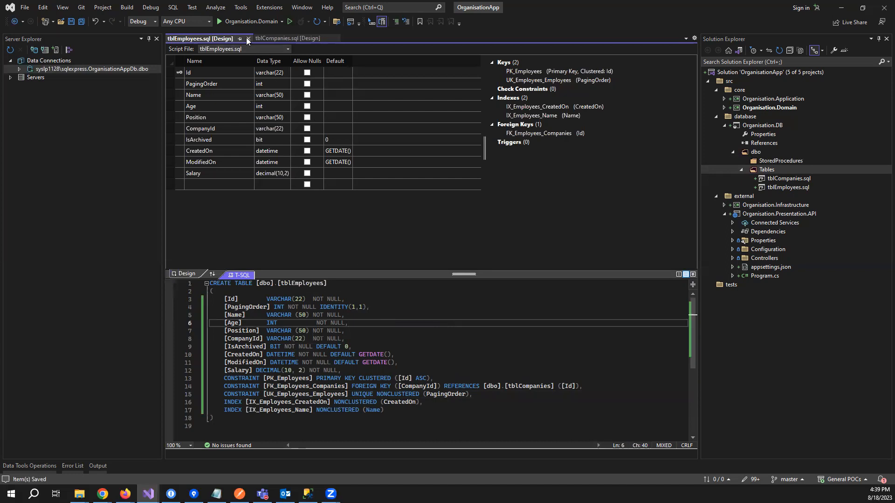
left_click(248, 38)
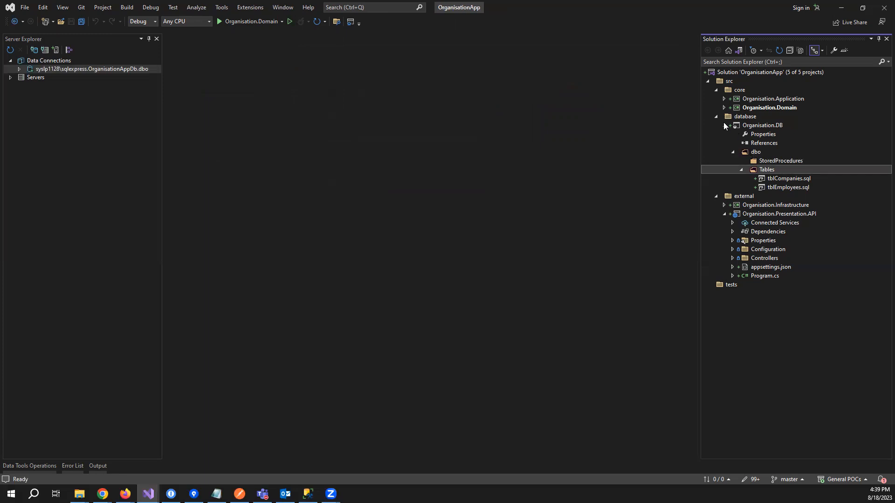
Step: Start adding a new item to the Organisation.DB project from its context actions
left_click(763, 125)
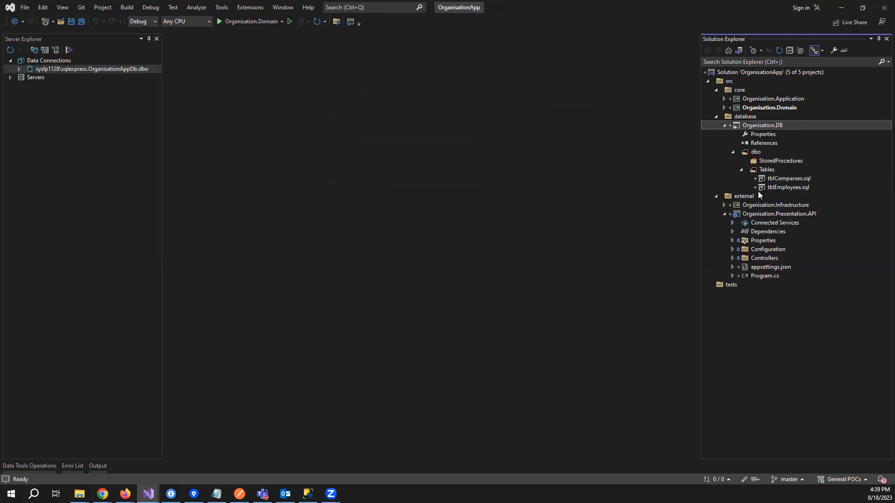
mouse_move(777, 161)
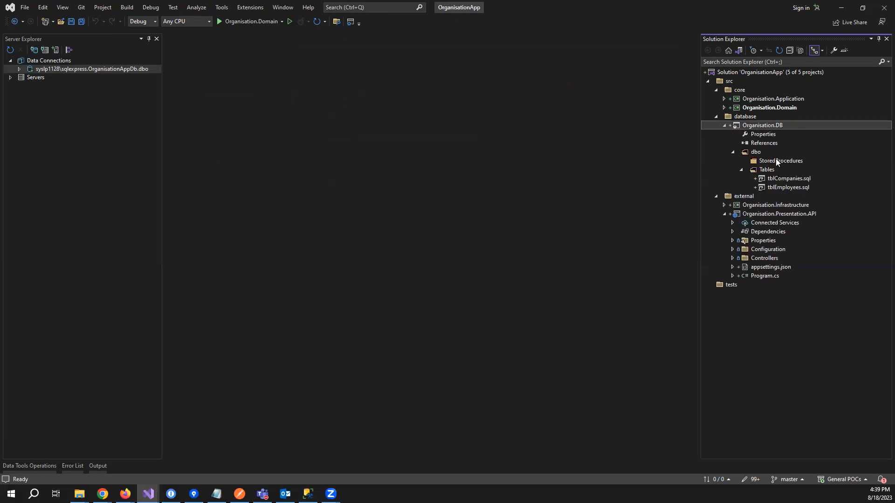
left_click(762, 125)
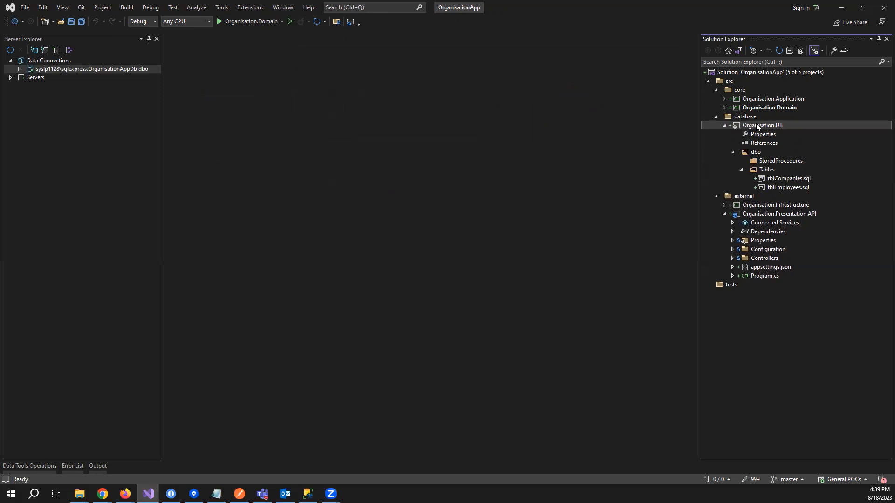
right_click(762, 125)
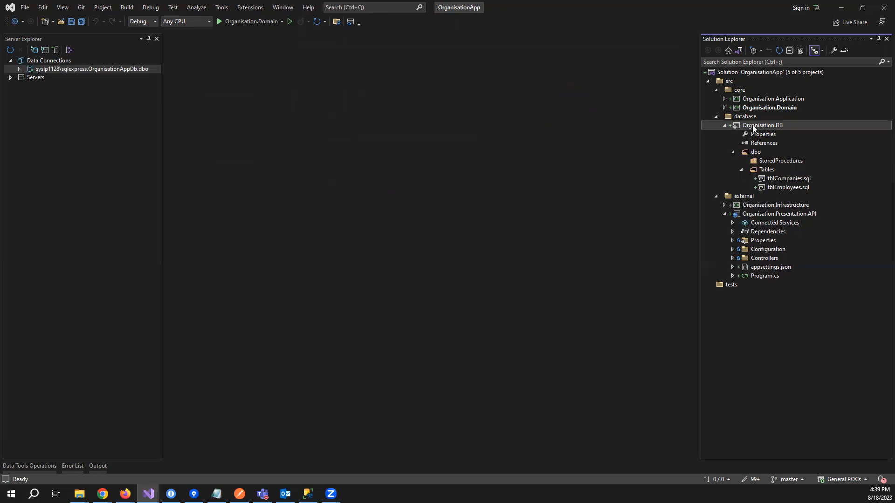
right_click(762, 125)
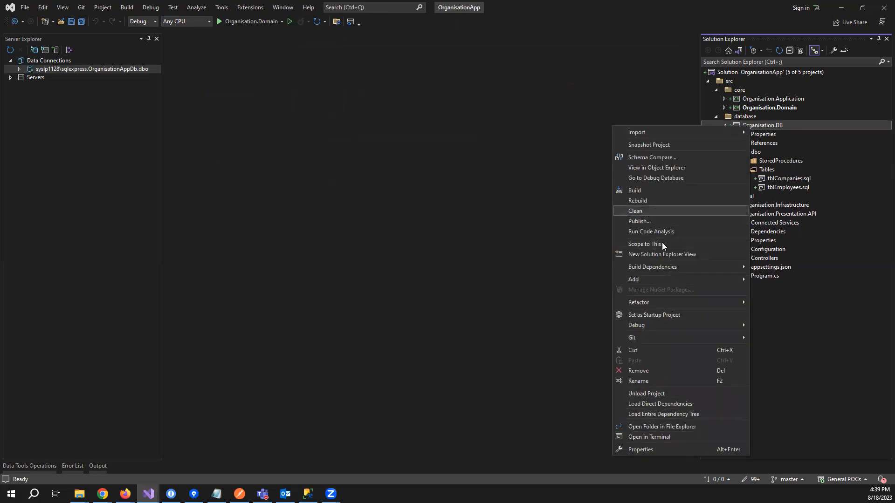
left_click(635, 211)
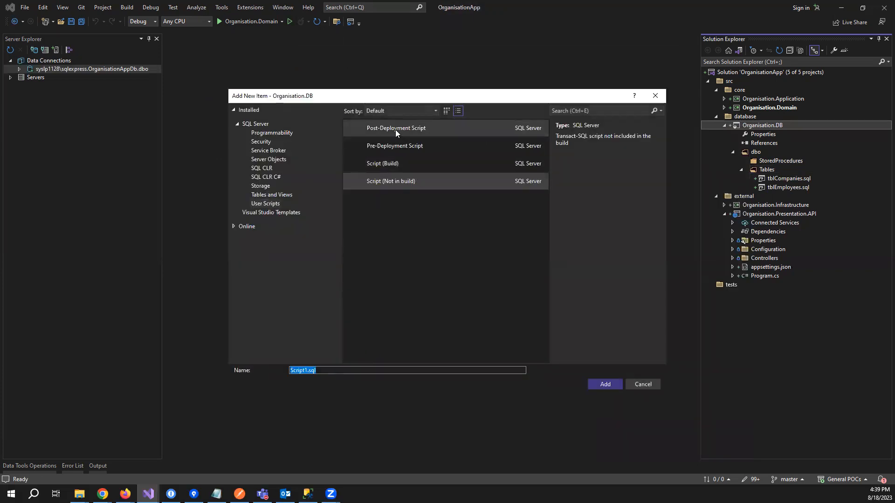
Step: Create a Post-Deployment Script named InitialisationScript.sql in Organisation.DB
left_click(396, 127)
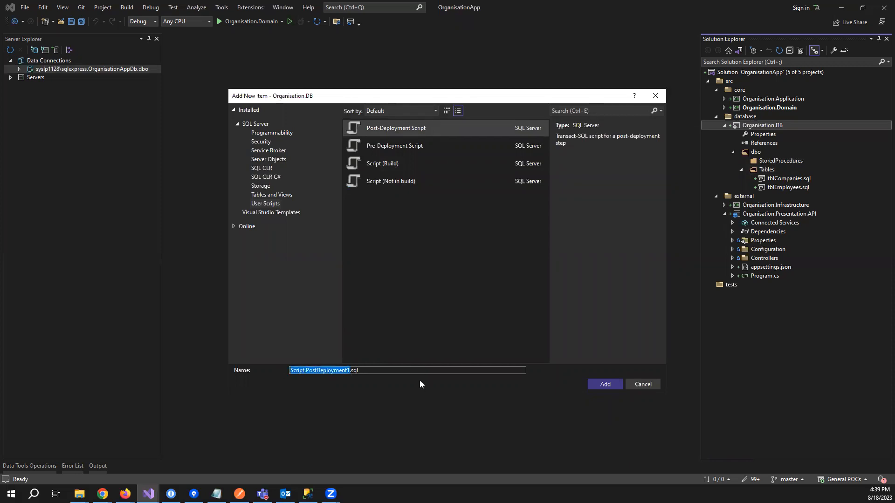
mouse_move(410, 380)
type("Initialisation")
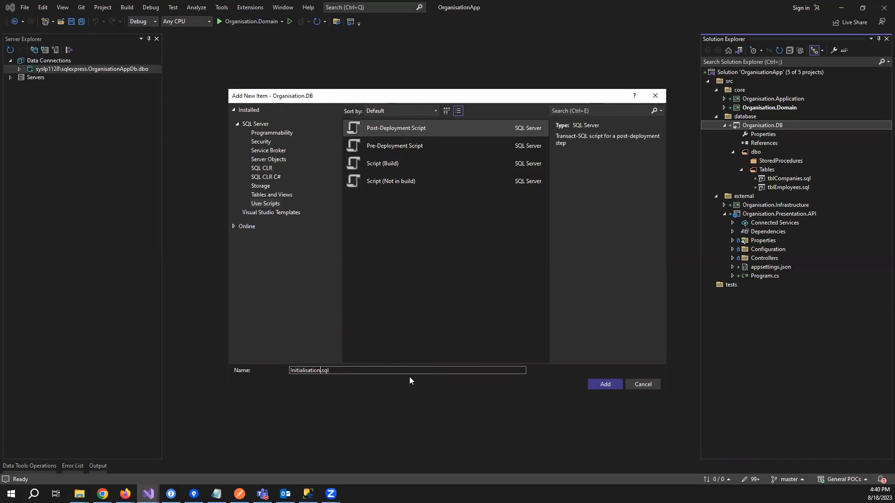
type("Script")
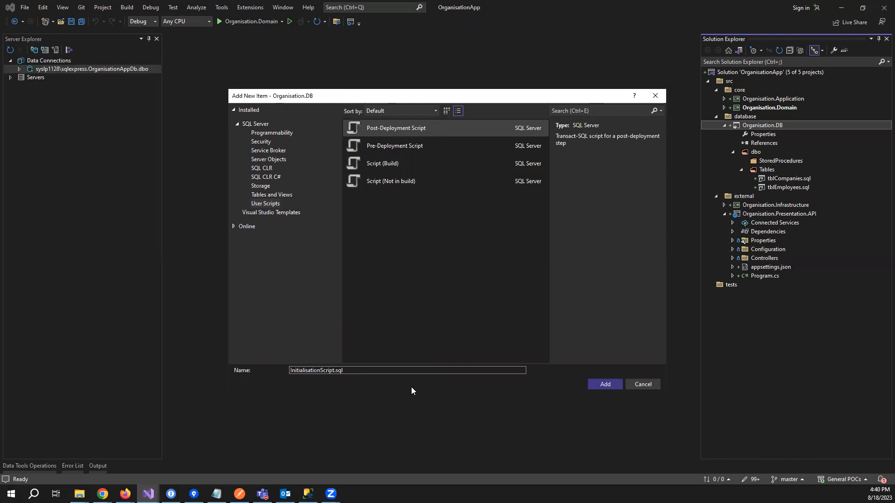
left_click(604, 384)
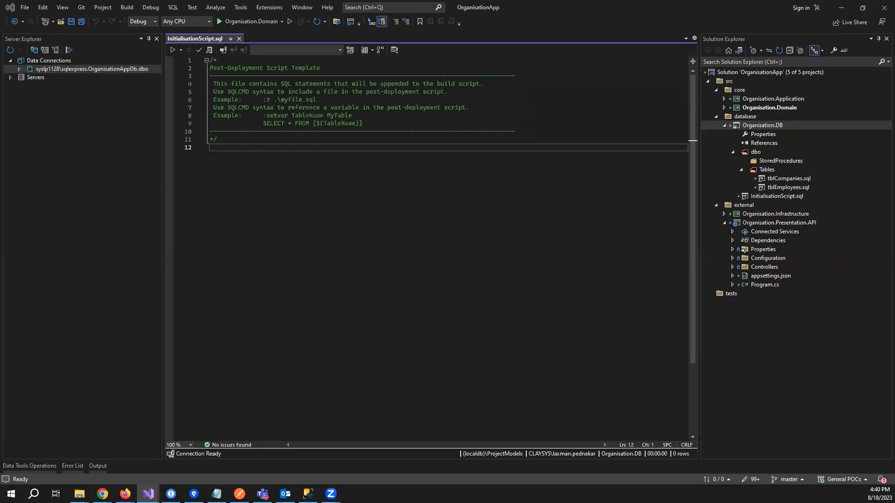
mouse_move(245, 190)
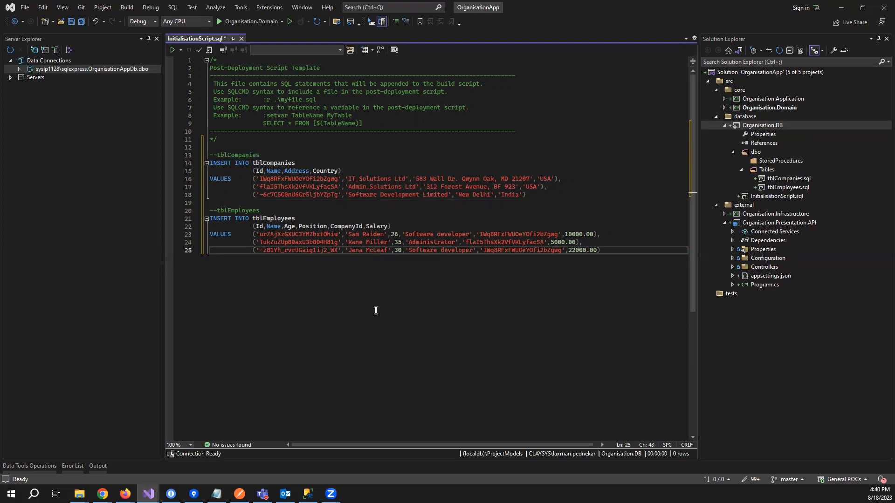
Step: Save the INSERT seed statements for three companies and three employees, then close the script
key("ctrl+s")
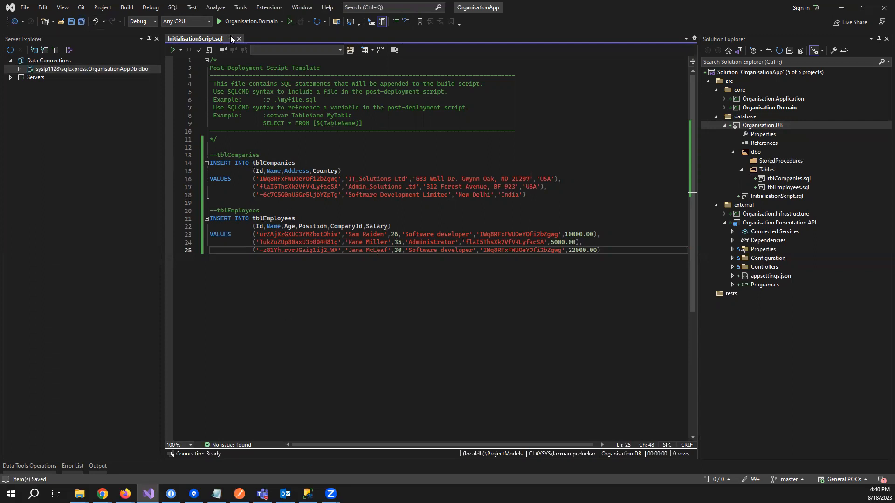
left_click(238, 39)
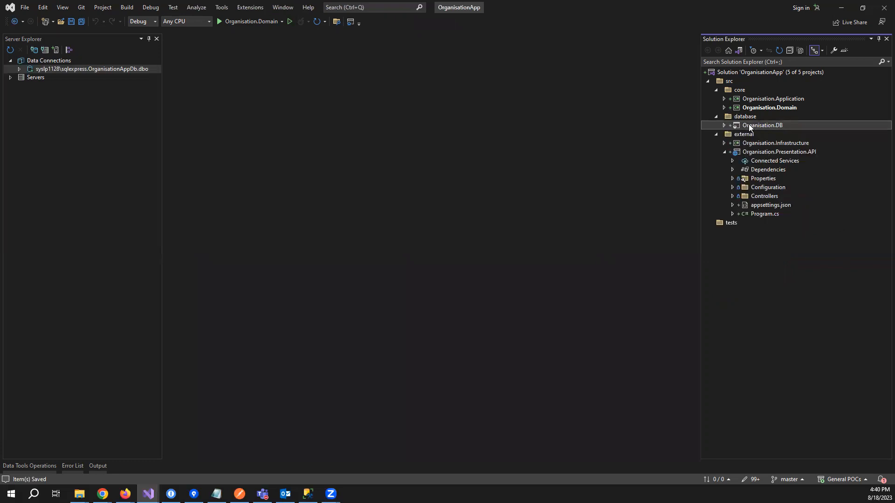
Step: Target the publish at OrganisationAppDb on SQLEXPRESS with a successfully tested connection
right_click(761, 125)
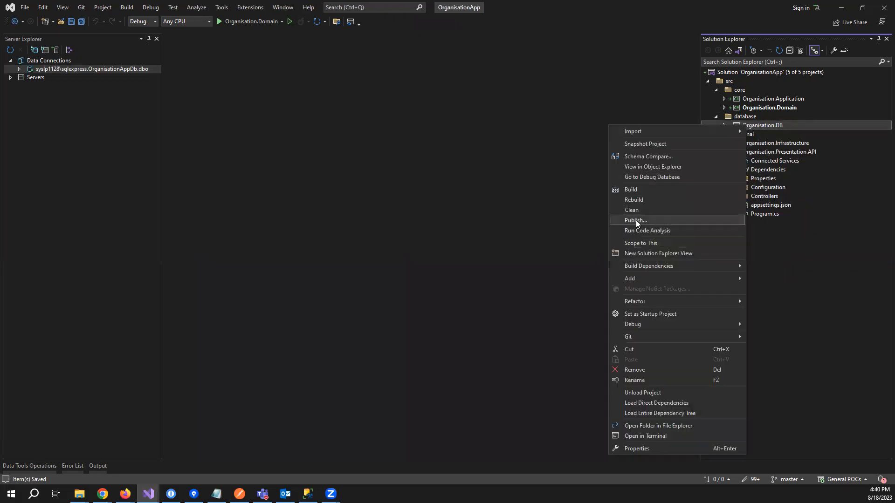
left_click(635, 220)
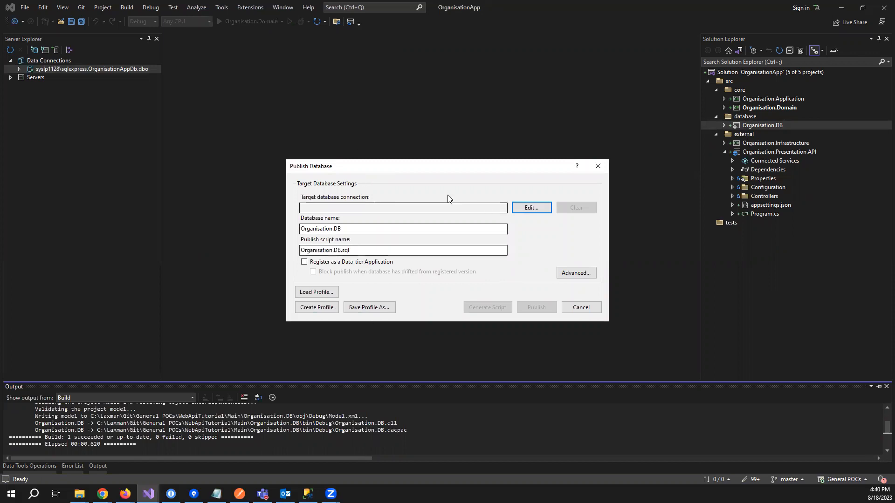
mouse_move(485, 267)
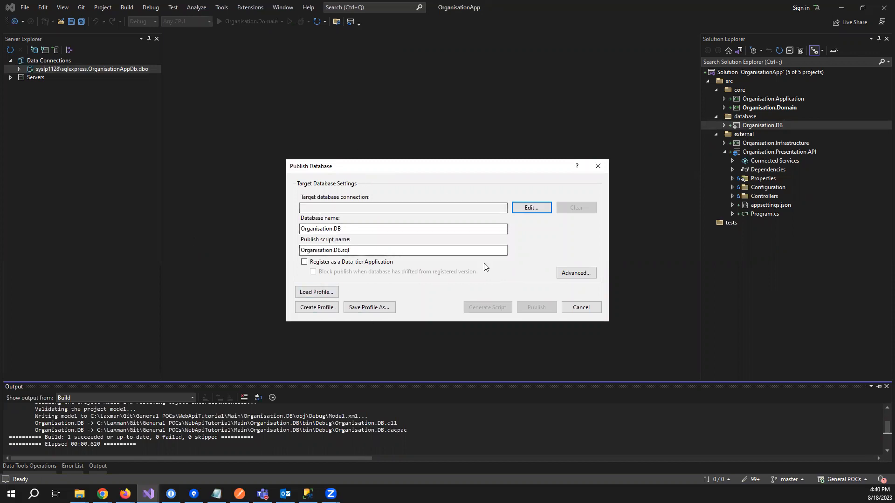
mouse_move(531, 207)
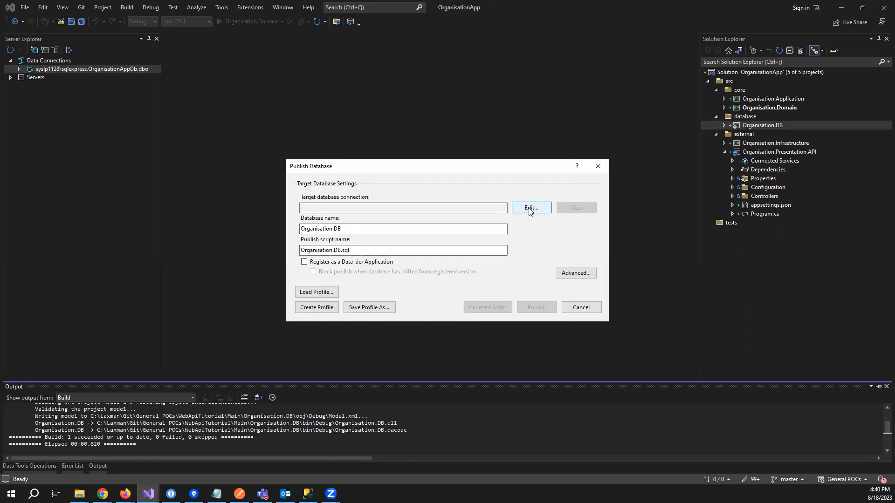
left_click(531, 207)
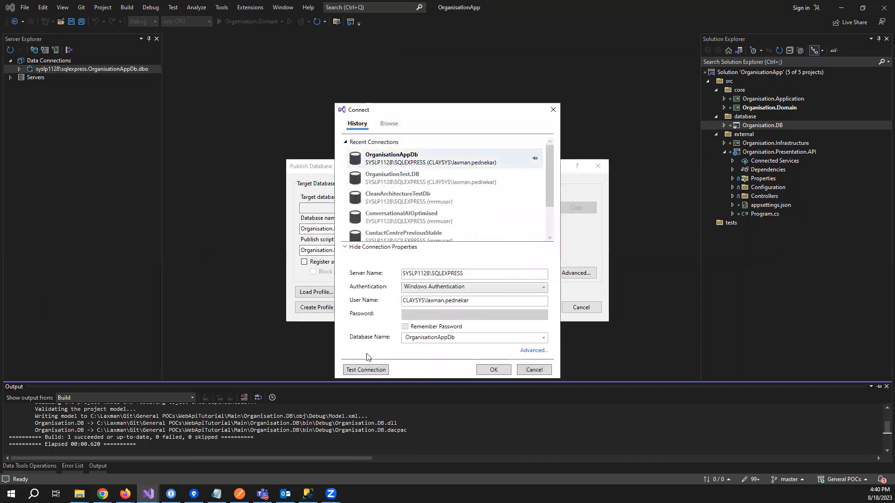
left_click(366, 369)
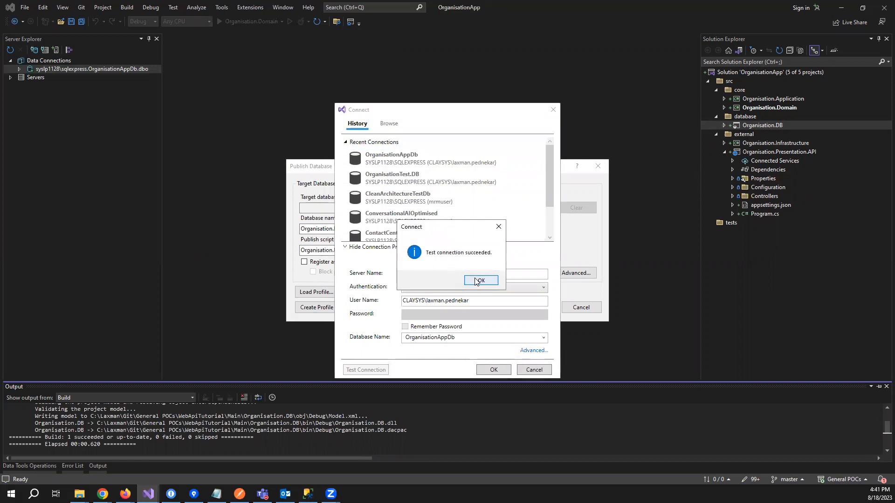
left_click(481, 281)
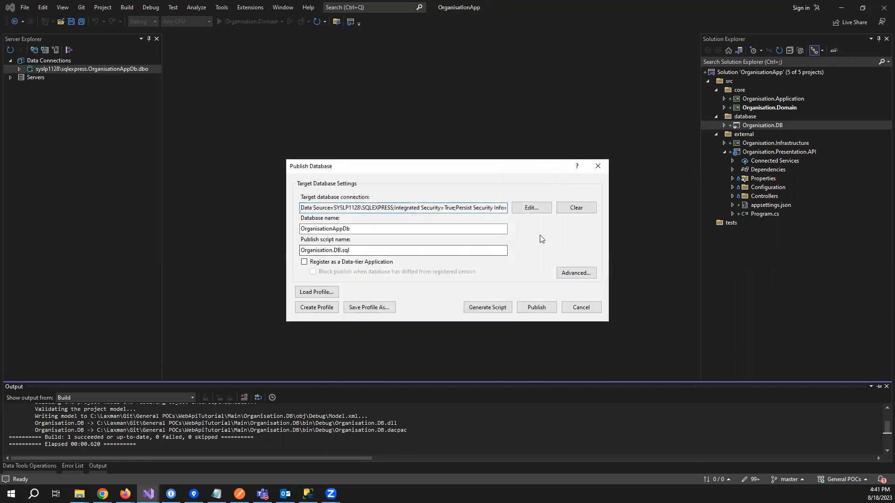
mouse_move(516, 258)
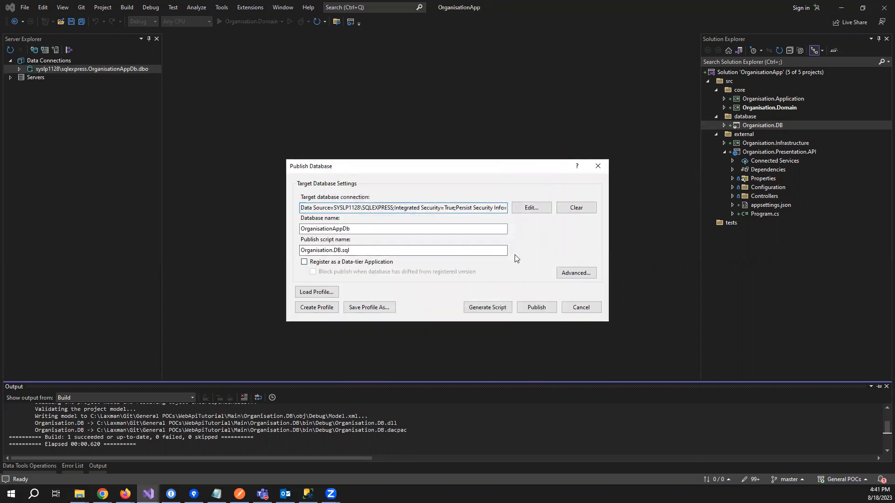
left_click(531, 207)
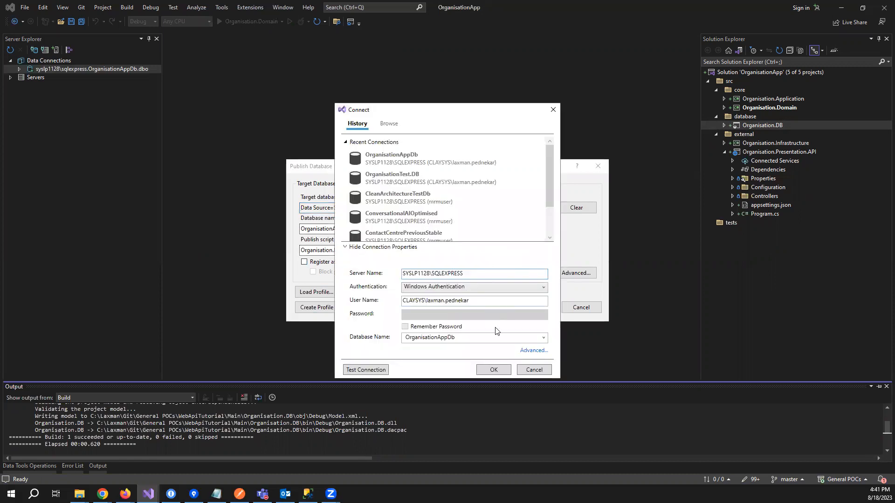
left_click(492, 369)
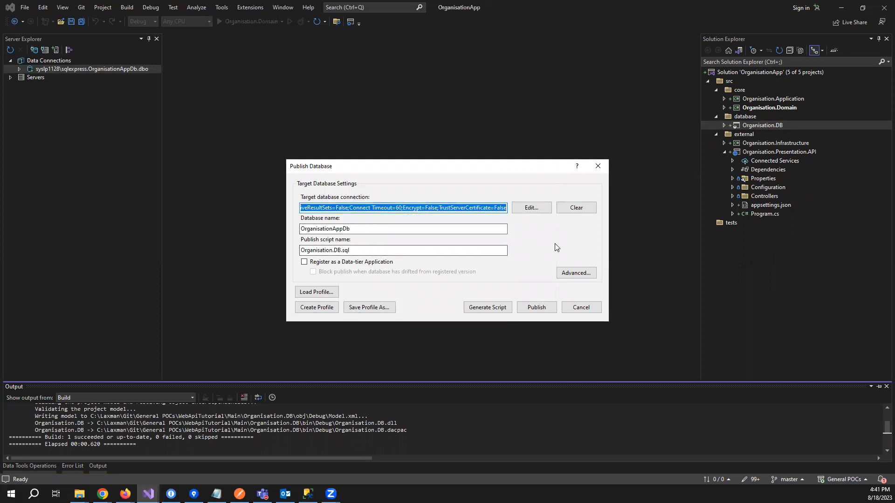
left_click(575, 273)
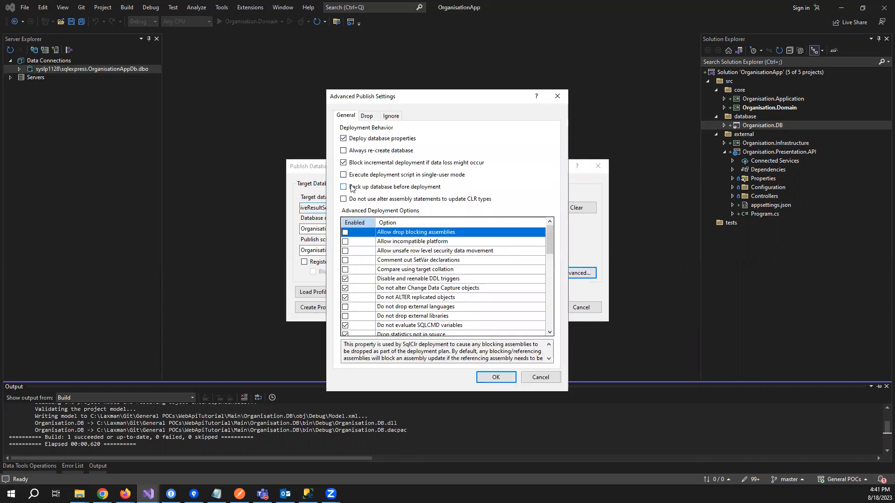
Step: Set advanced deployment to always re-create the database and not block on data loss, and confirm
left_click(344, 162)
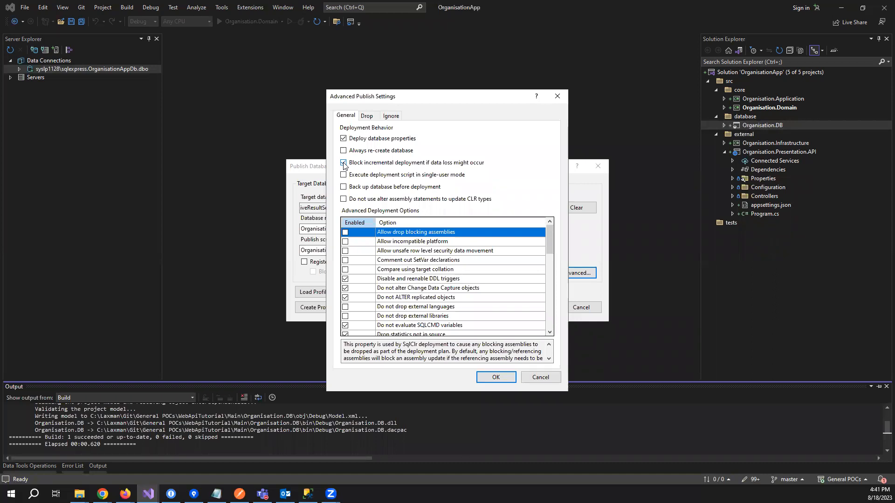
left_click(344, 162)
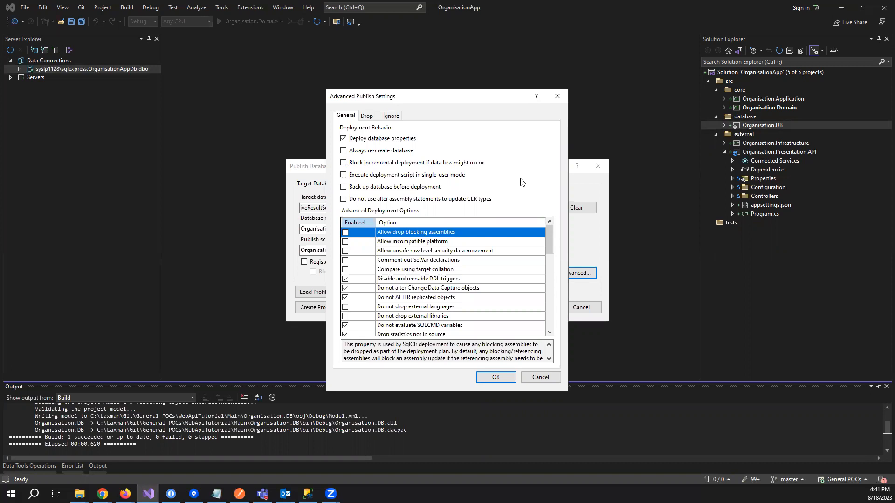
mouse_move(343, 150)
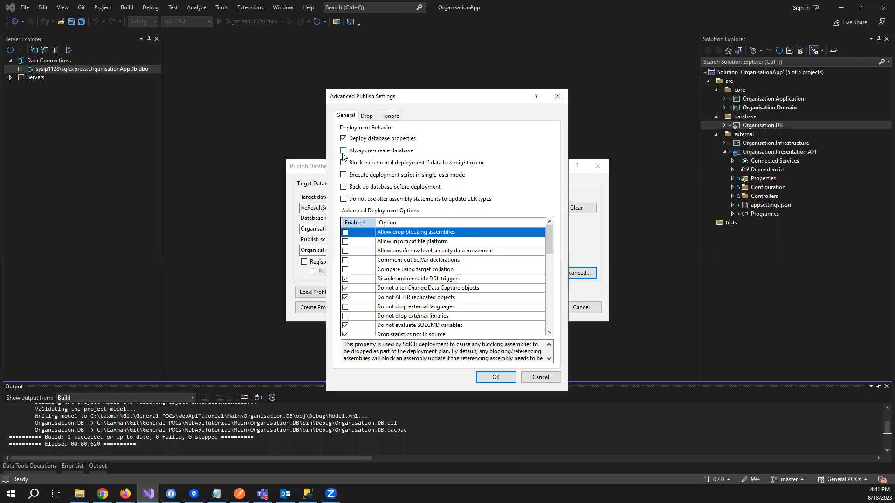
mouse_move(363, 156)
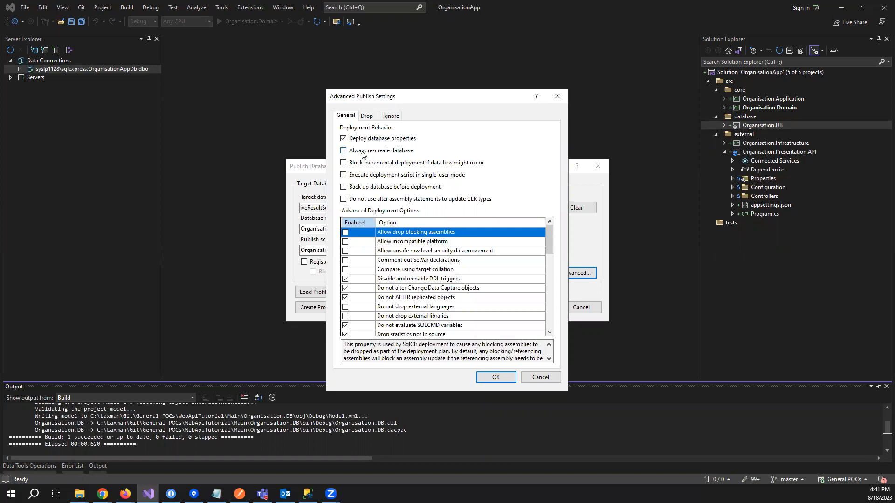
left_click(343, 150)
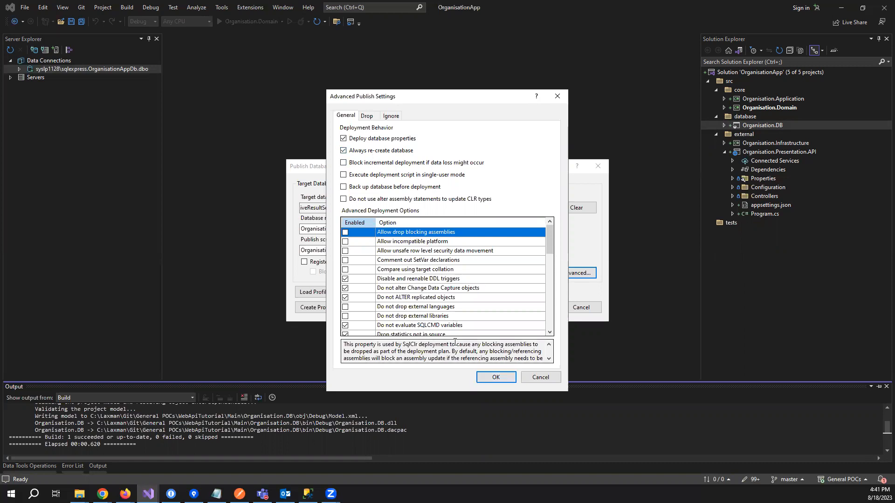
left_click(496, 377)
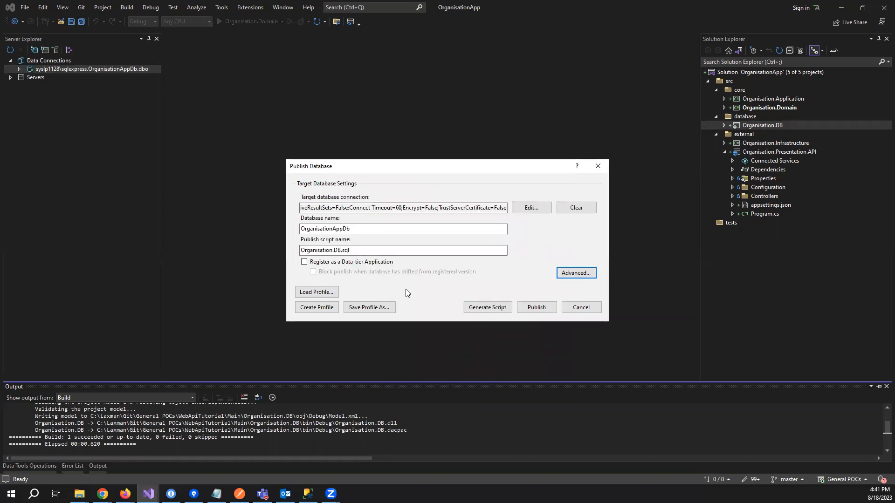
mouse_move(370, 307)
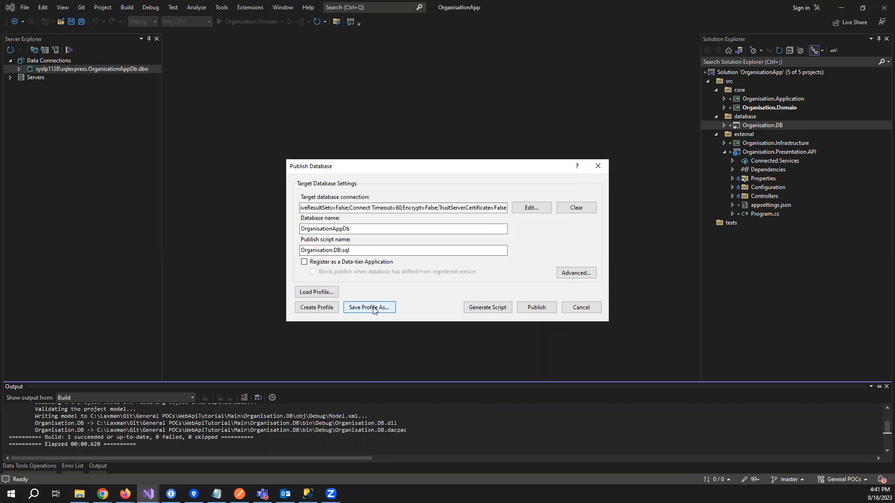
mouse_move(432, 345)
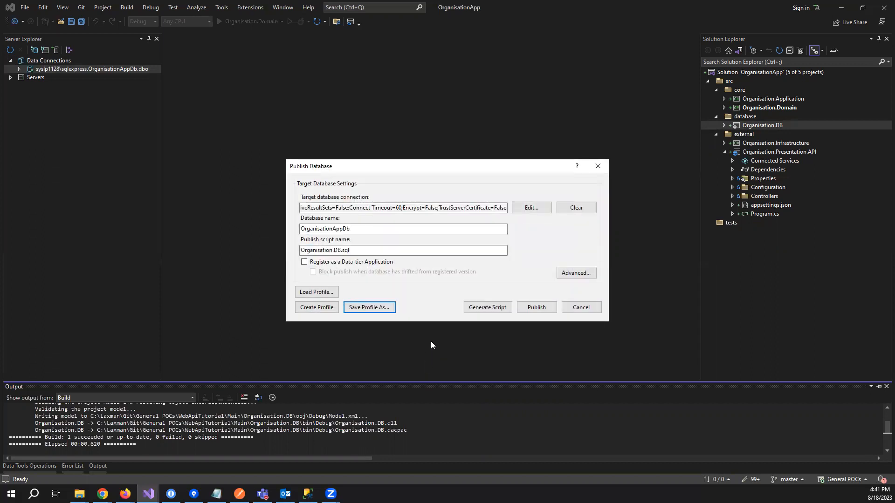
mouse_move(600, 169)
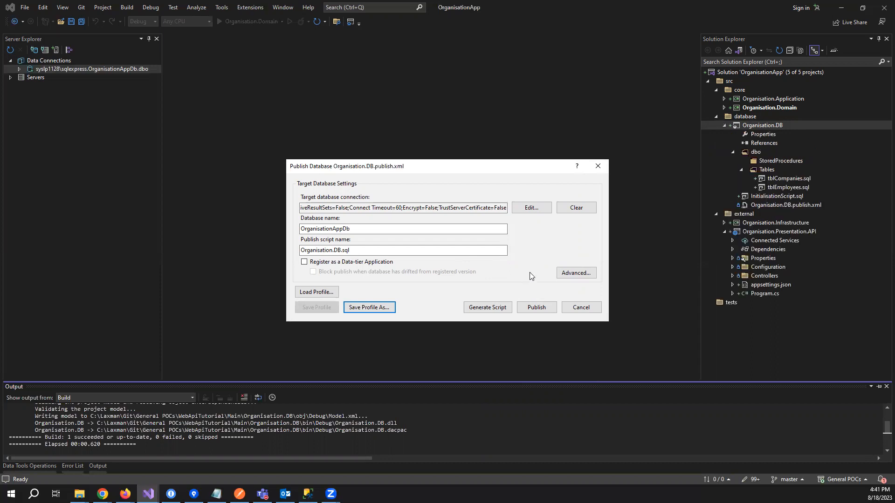
Step: Close the Publish Database dialog after saving Organisation.DB.publish.xml
left_click(580, 307)
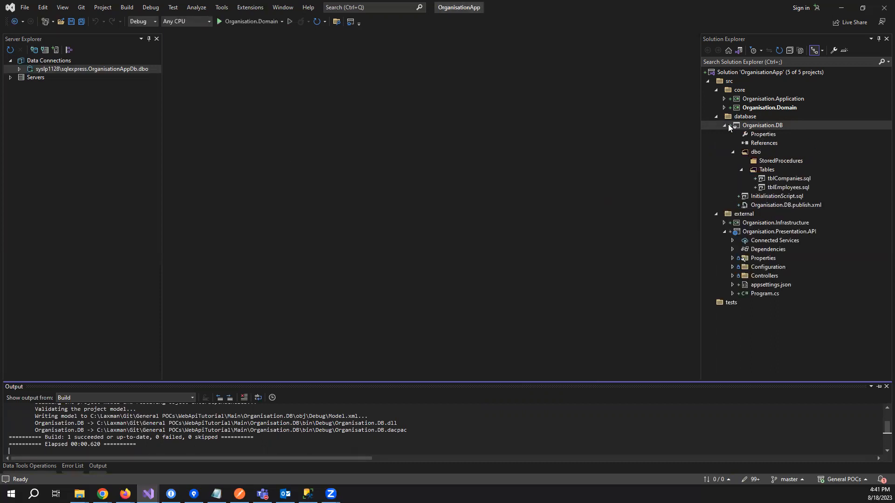
Step: Load the Organisation.DB.publish.xml profile into the Publish Database dialog, targeting OrganisationAppDb on SQL Express
right_click(762, 125)
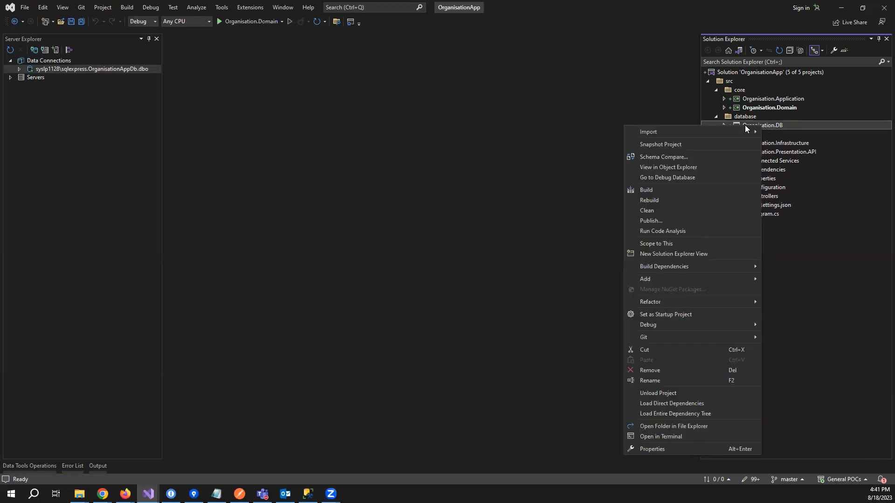
mouse_move(655, 226)
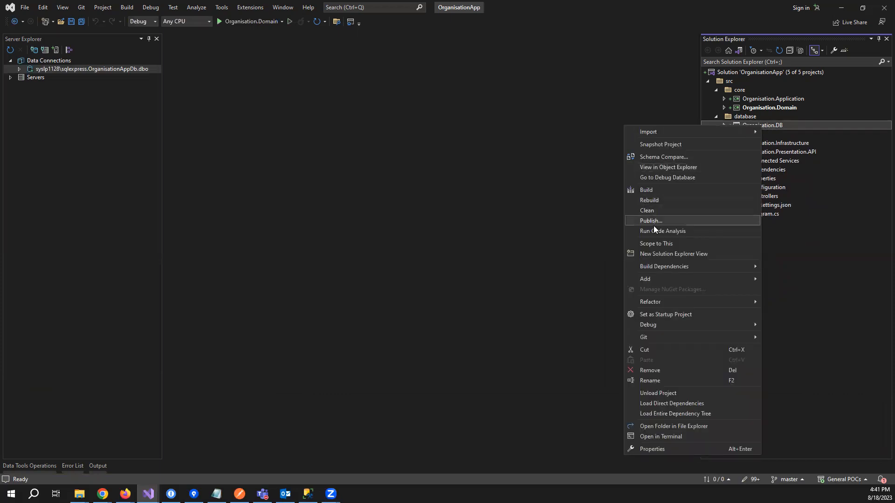
left_click(649, 221)
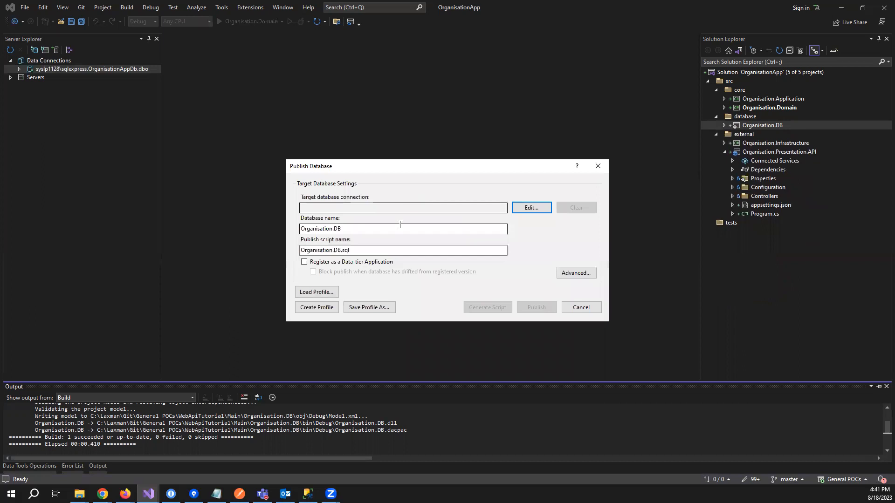
left_click(316, 292)
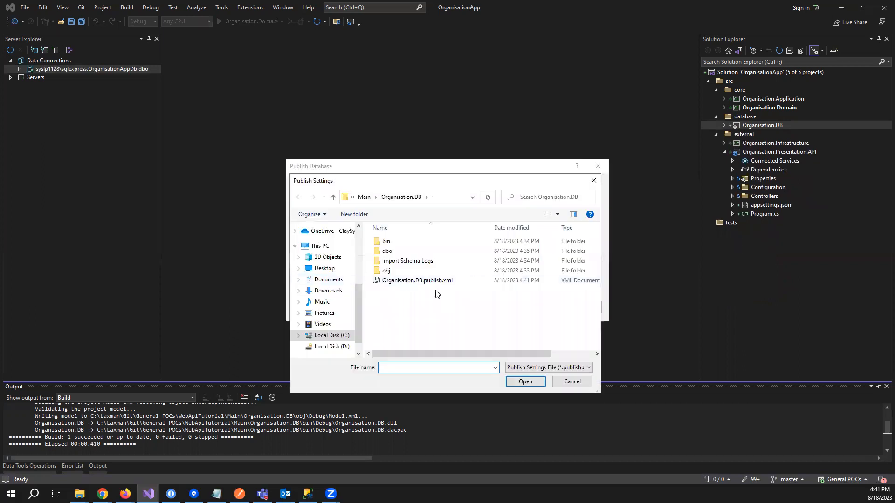
left_click(571, 382)
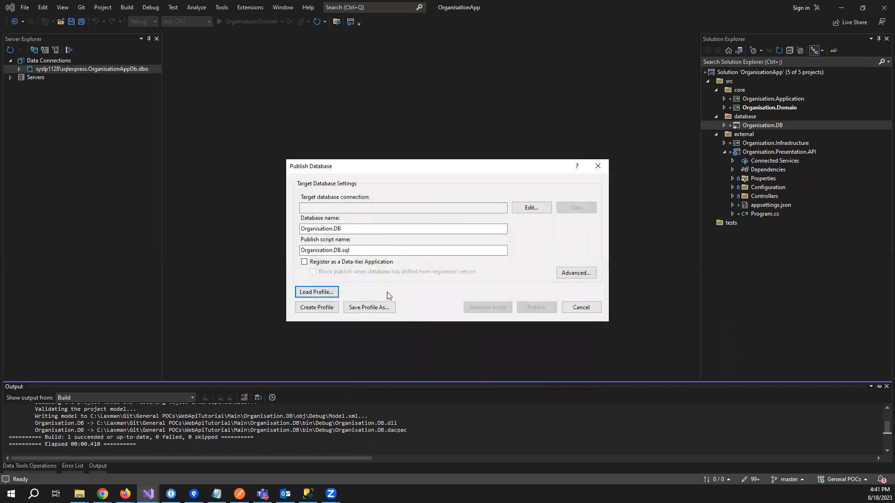
mouse_move(524, 272)
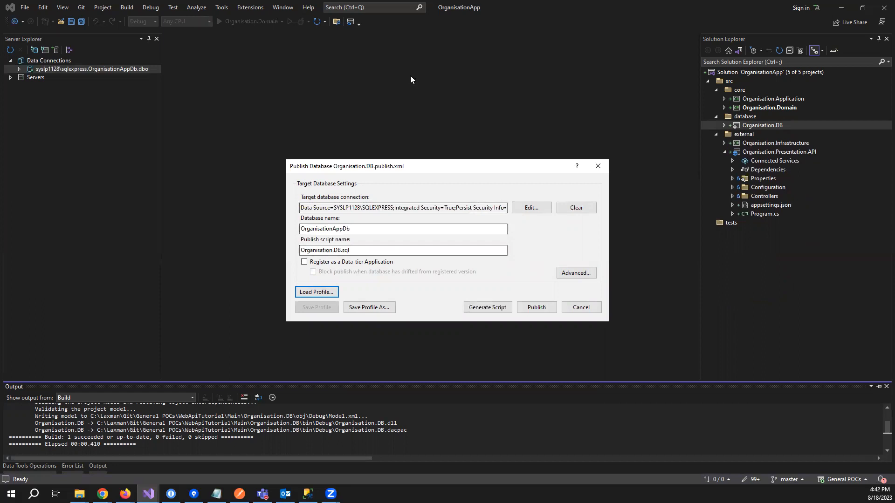
Step: Publish Organisation.DB to OrganisationAppDb on SQLEXPRESS and clear the completed Data Tools Operations log
left_click(535, 307)
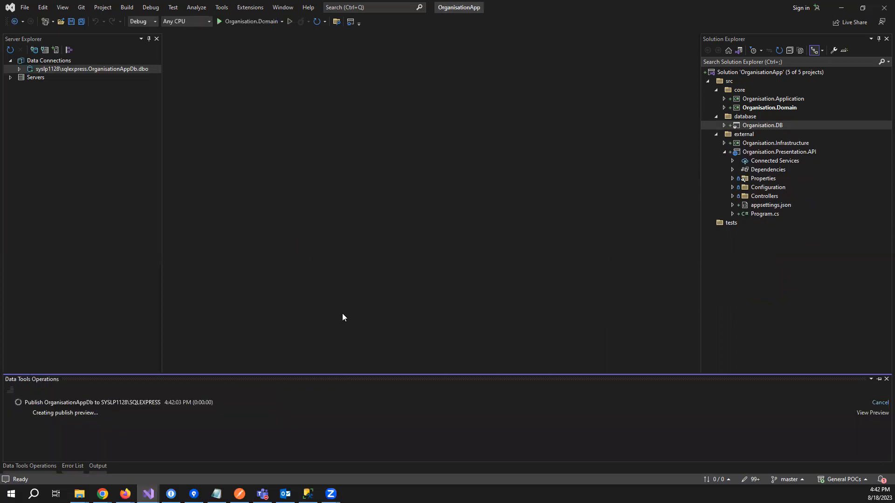
mouse_move(59, 422)
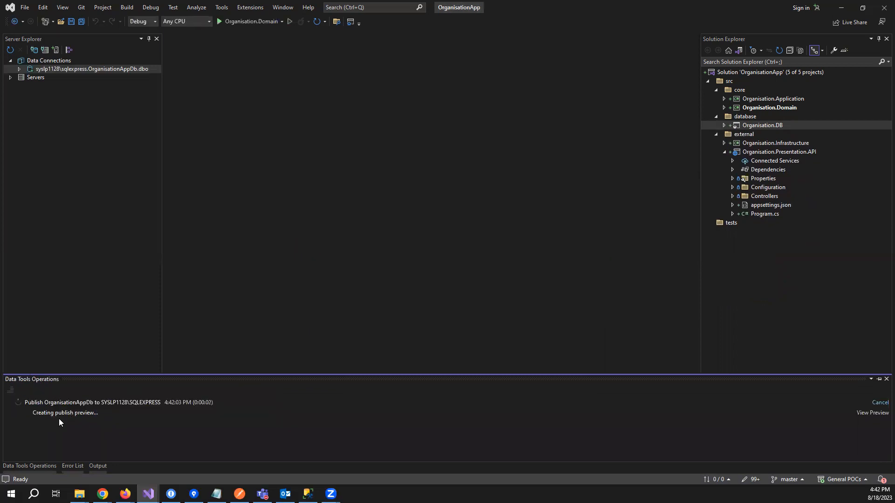
mouse_move(272, 388)
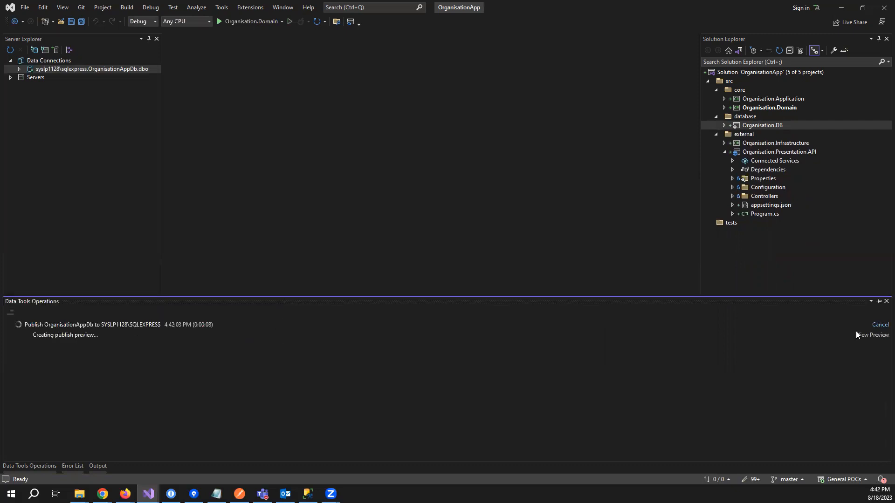
mouse_move(43, 358)
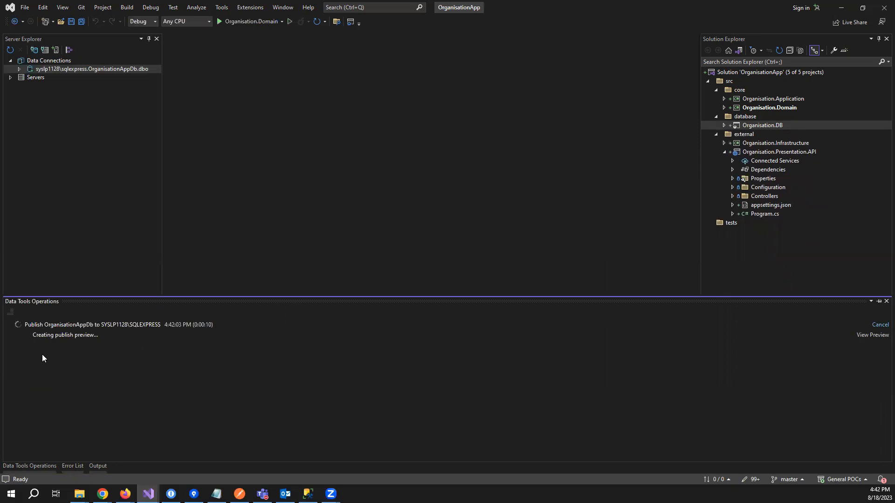
mouse_move(19, 392)
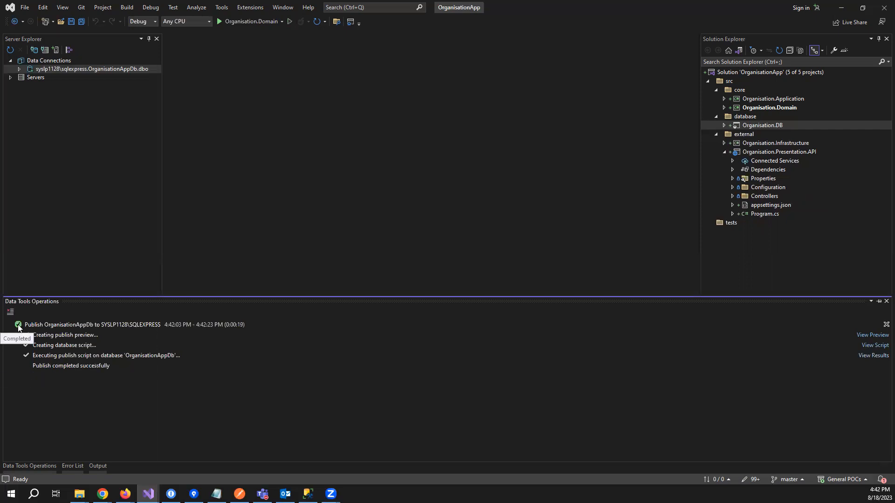
left_click(10, 313)
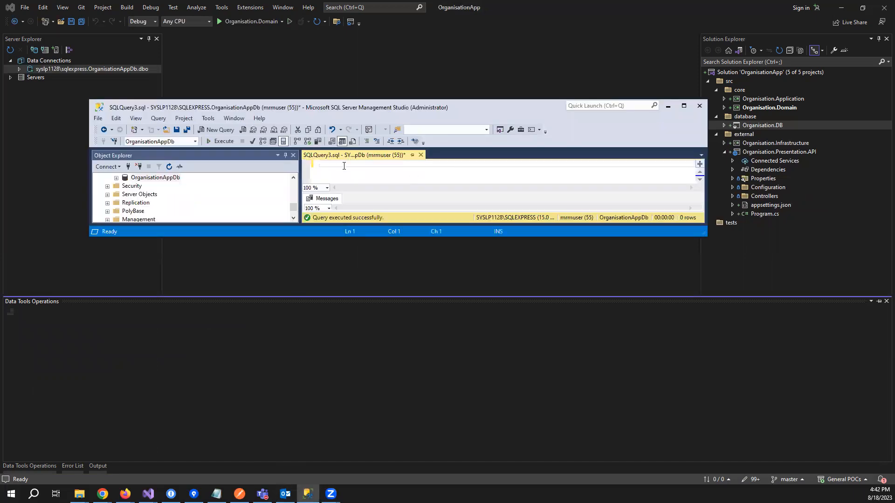
Step: Query 'select * from tblCompanies' and 'select * from tblEmployees' in OrganisationAppDb, returning three rows each
type("select")
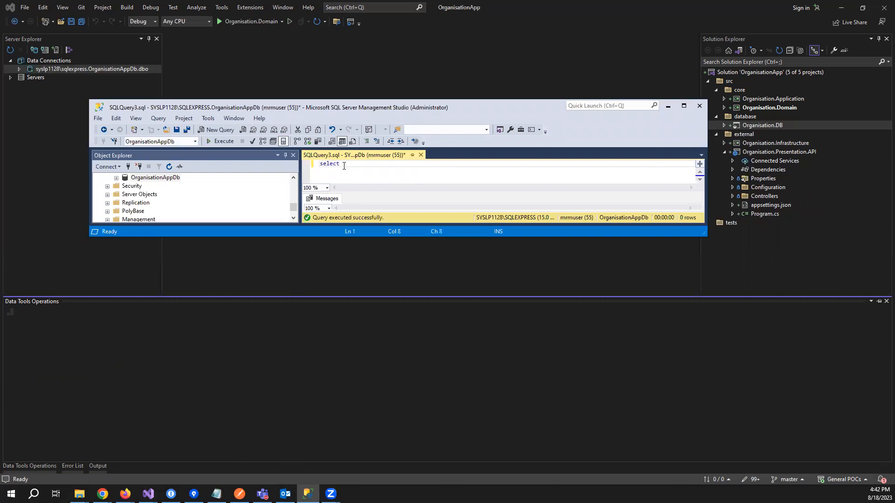
type("from tbl")
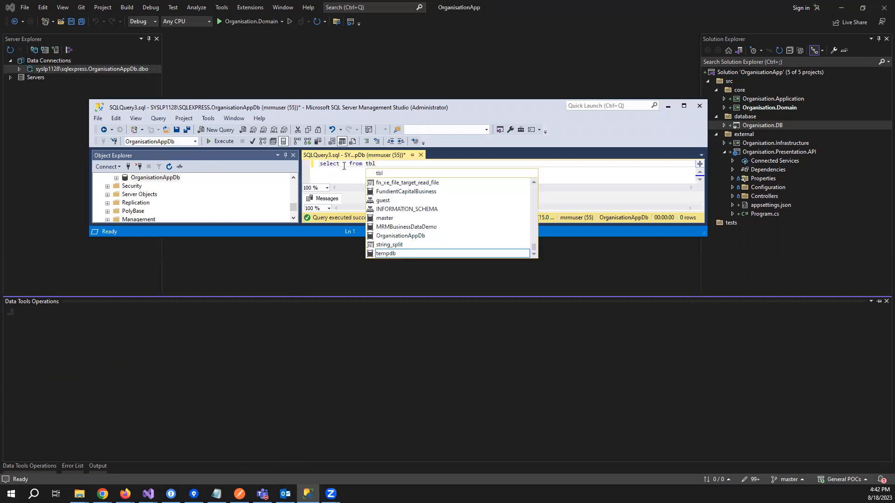
type("Companies")
type("select ")
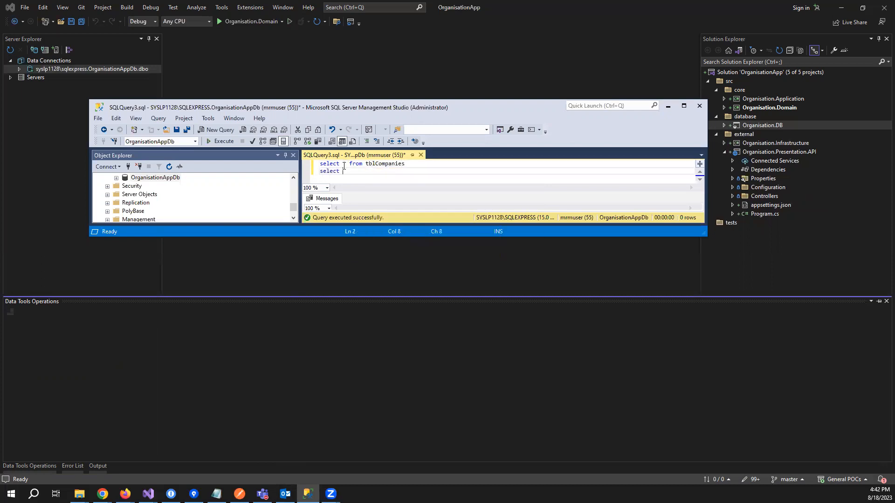
type("tblEmployees")
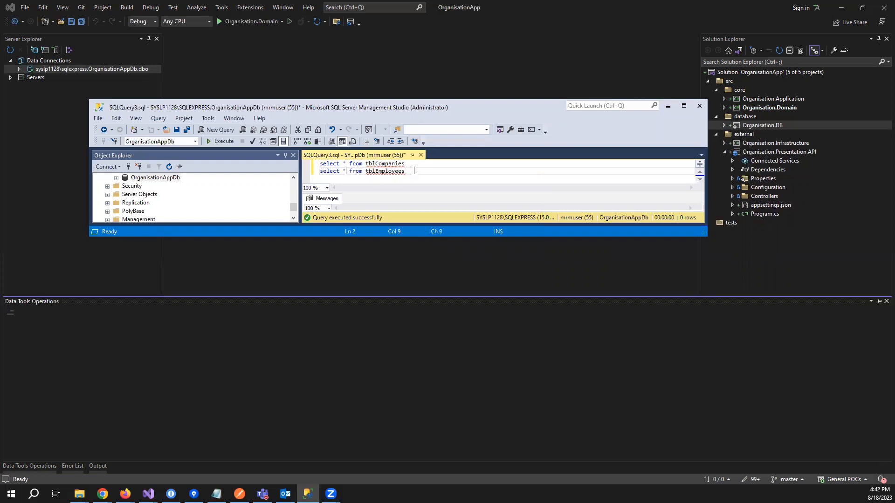
left_click(221, 141)
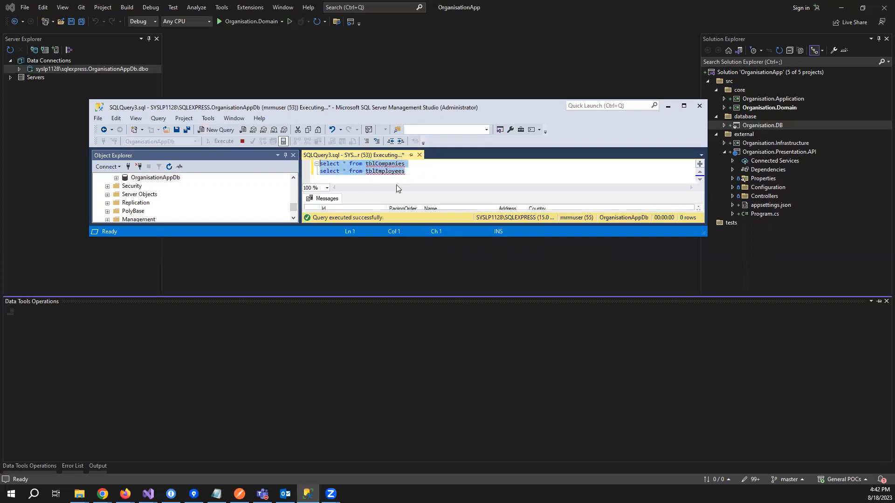
left_click(221, 141)
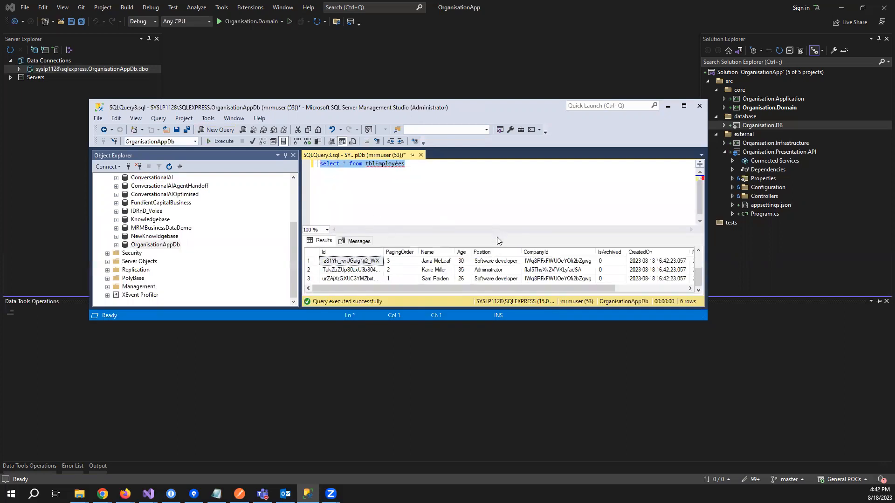
Step: Maximise Management Studio to view the full results, then minimise it to return to Visual Studio
left_click(684, 106)
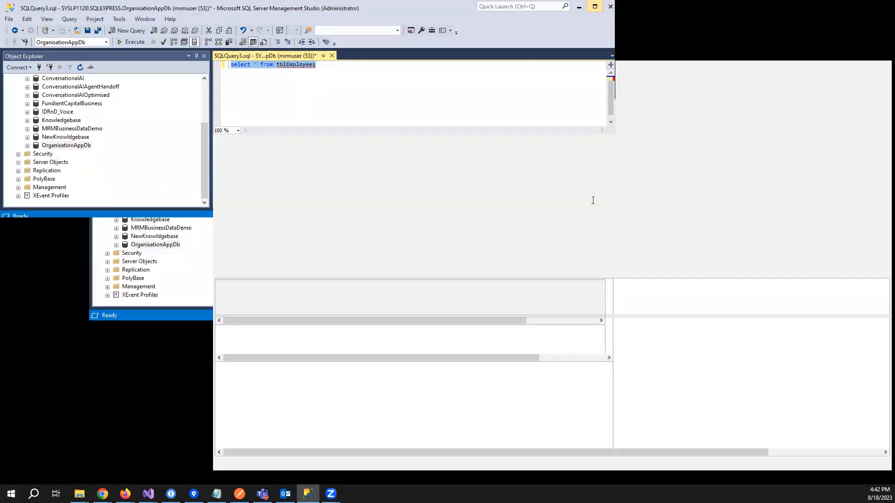
left_click(131, 42)
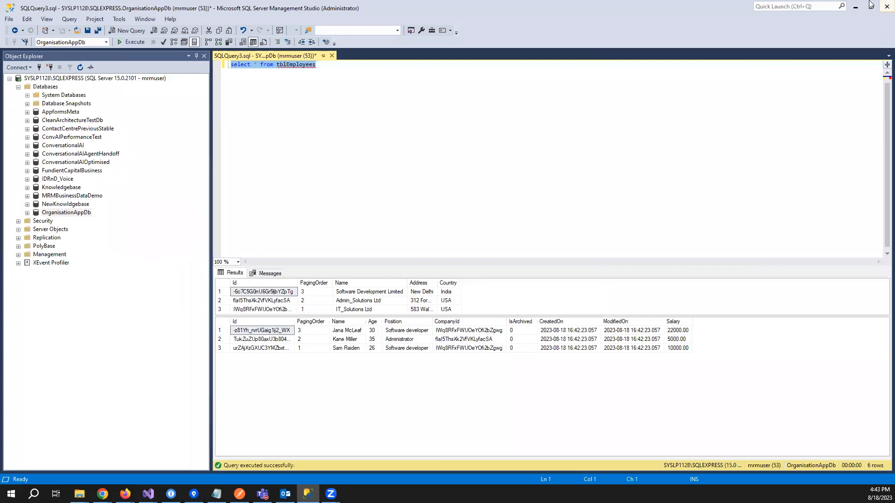
left_click(148, 494)
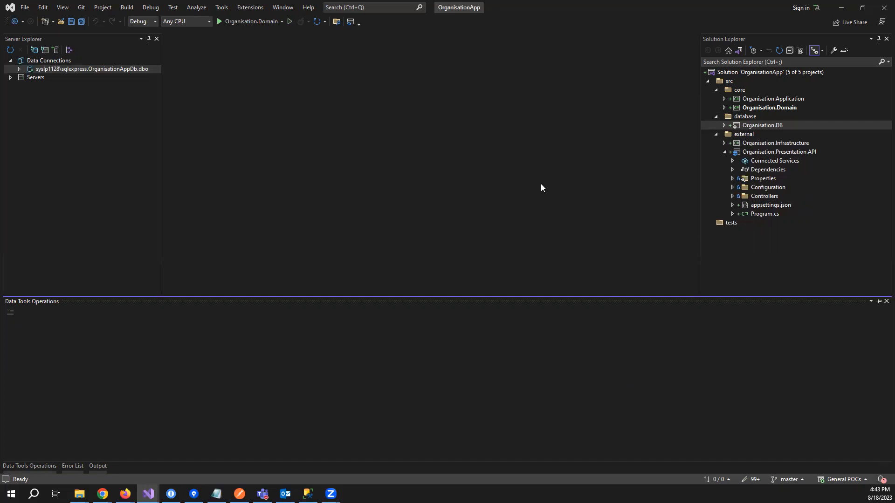
mouse_move(644, 20)
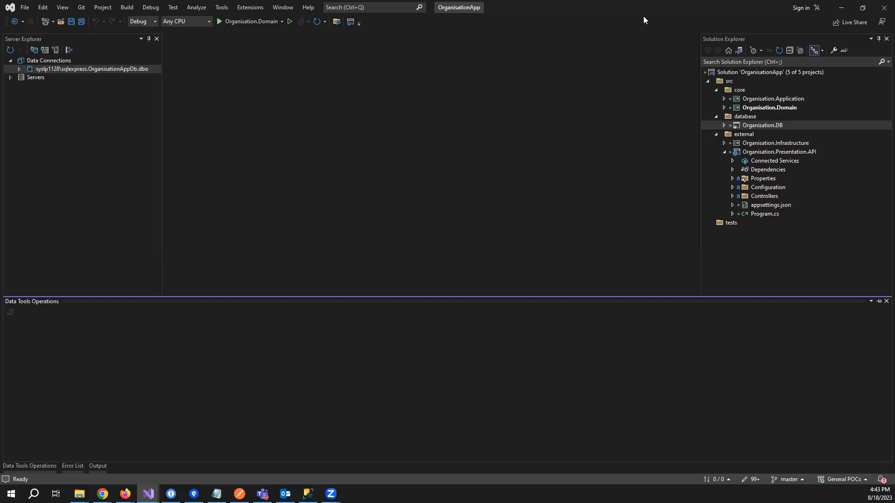